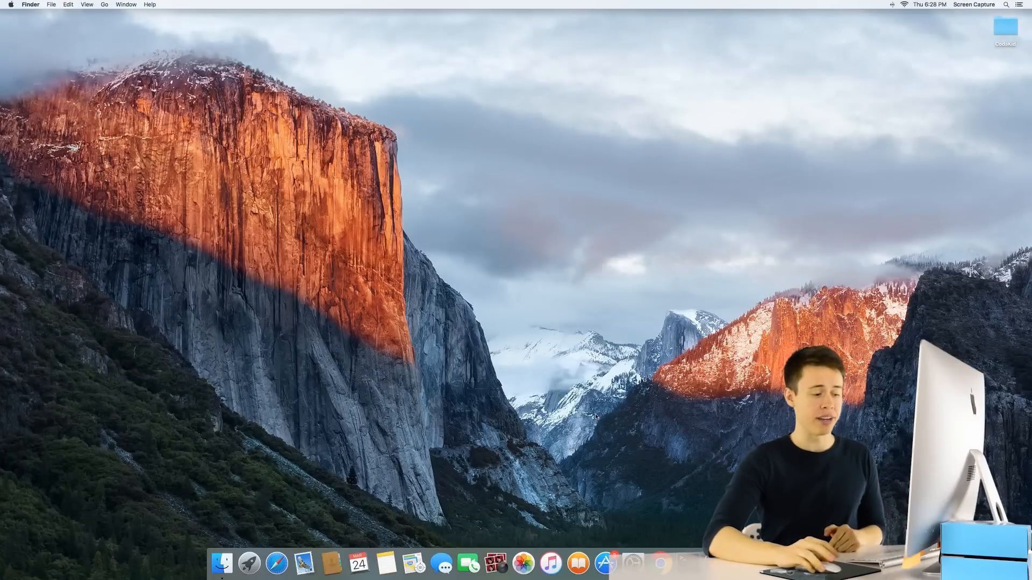
# Launch Chrome from the Dock to get a fresh Google new-tab page.
pyautogui.click(661, 562)
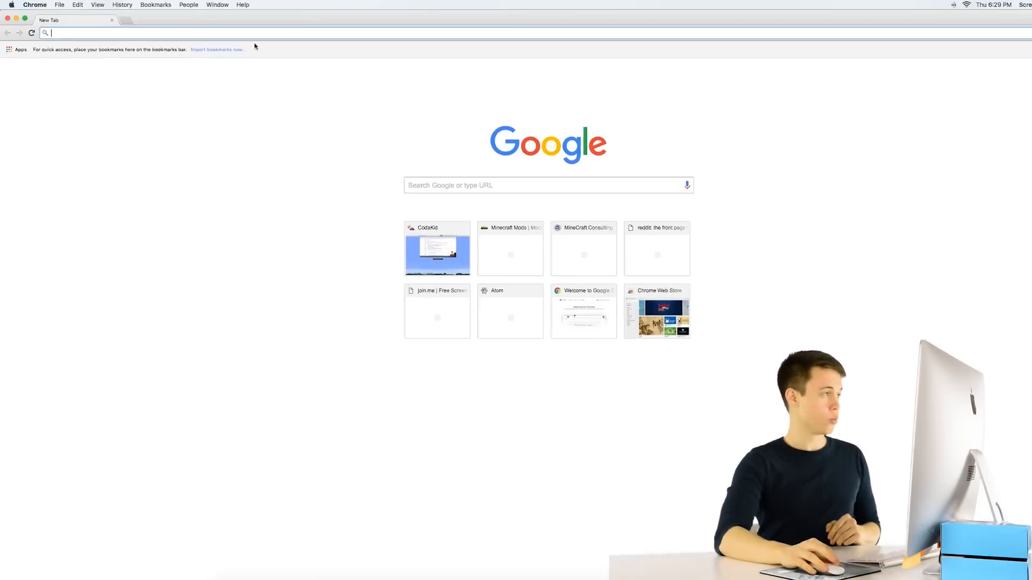
# Go to minecraftmods.com to load its grid of mod listings.
pyautogui.write('minecraftmods.com')
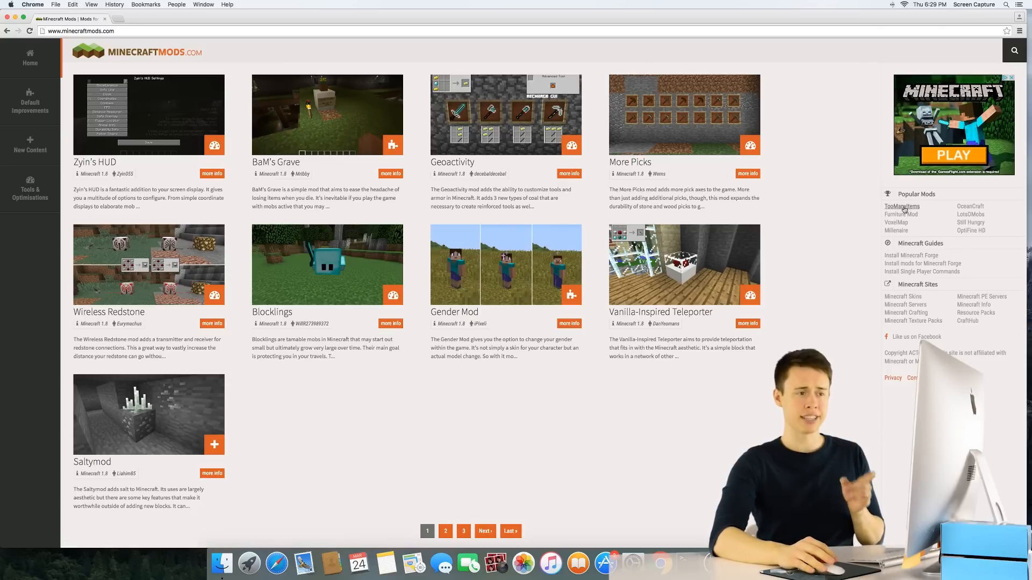
pyautogui.moveTo(897, 230)
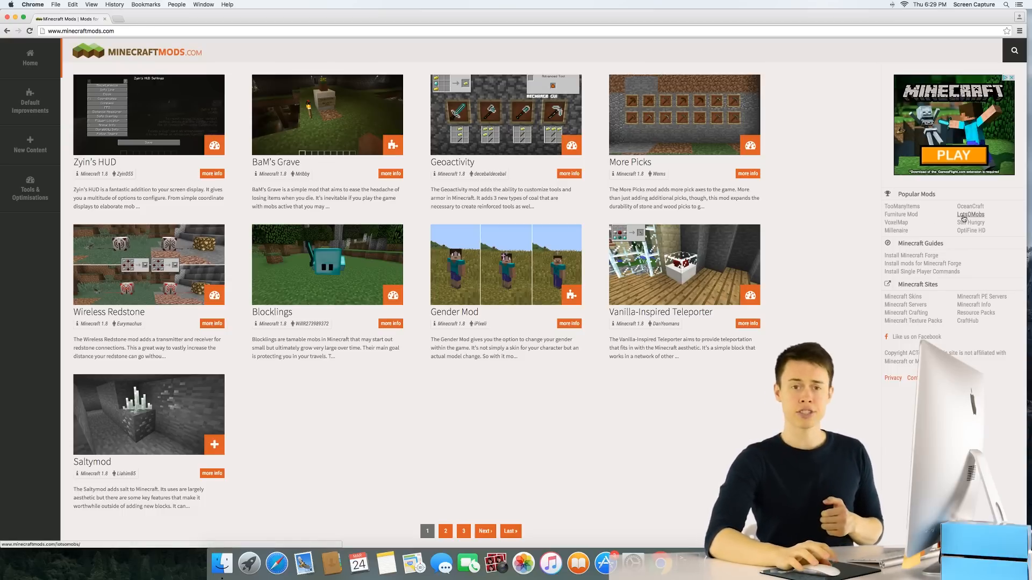
# Open LotsOMobs from Popular Mods and scroll through its mob screenshots and 1.8 requirement.
pyautogui.click(970, 215)
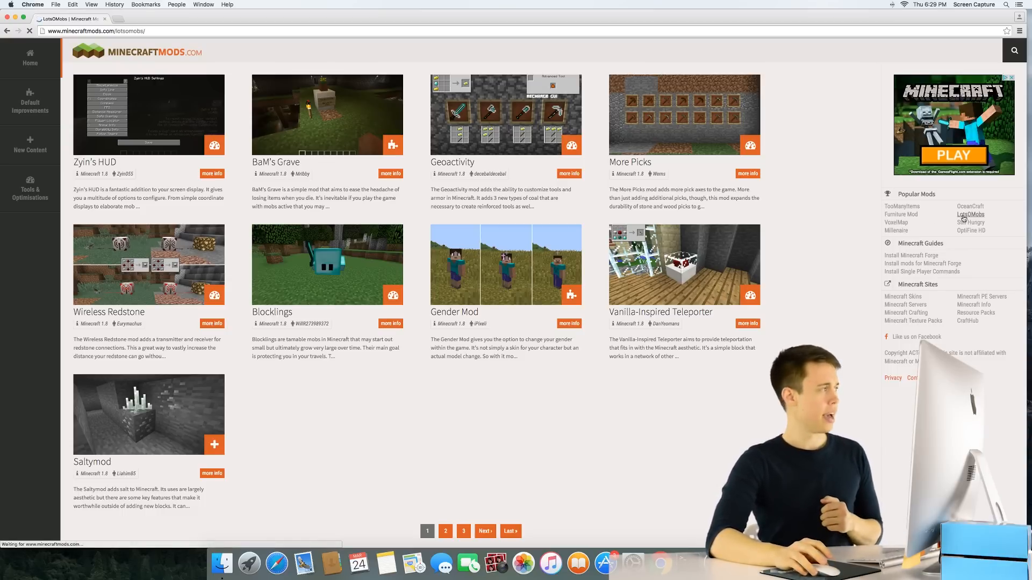
pyautogui.click(969, 214)
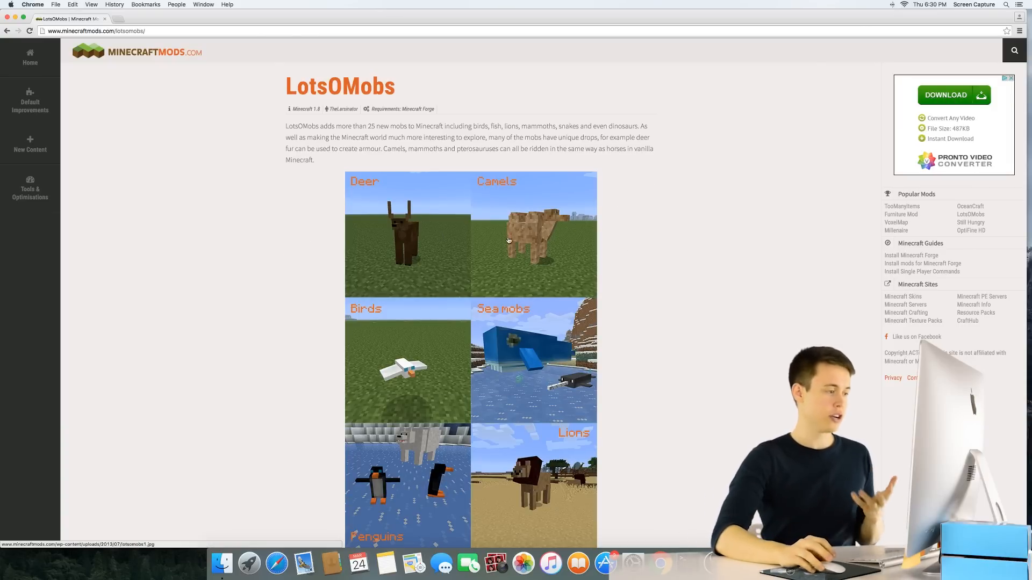
pyautogui.scroll(-3)
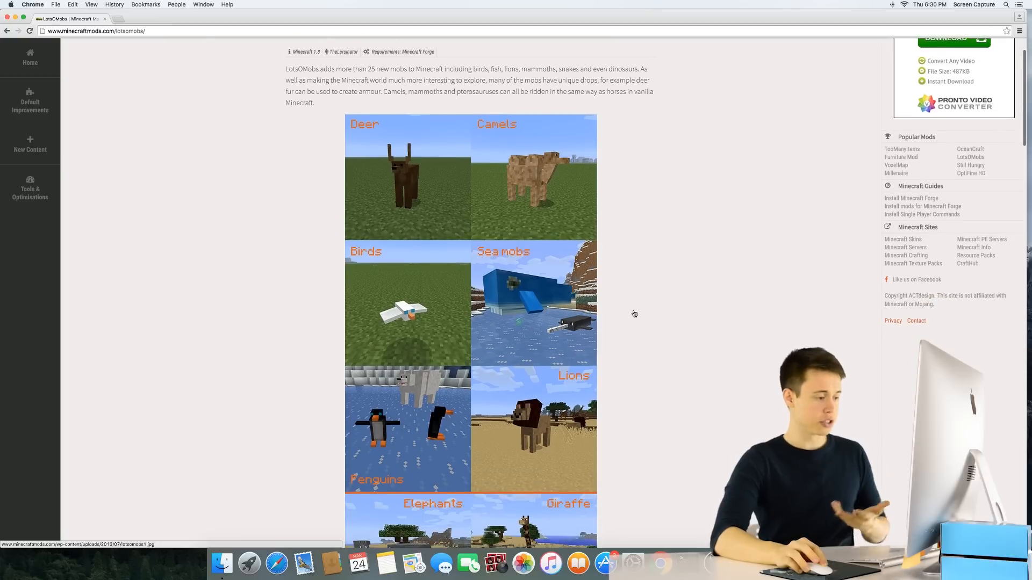
pyautogui.scroll(3)
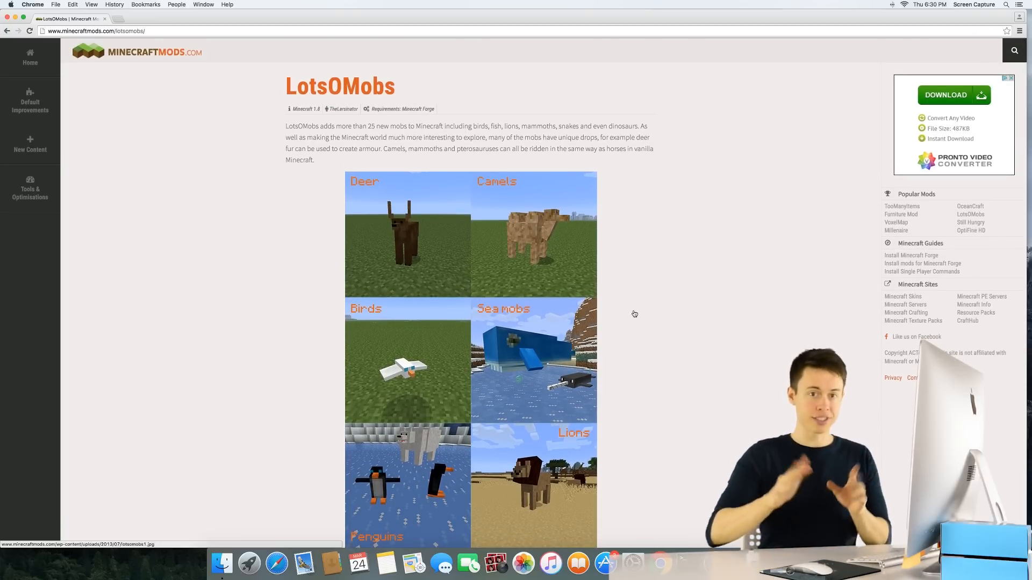
pyautogui.scroll(-3)
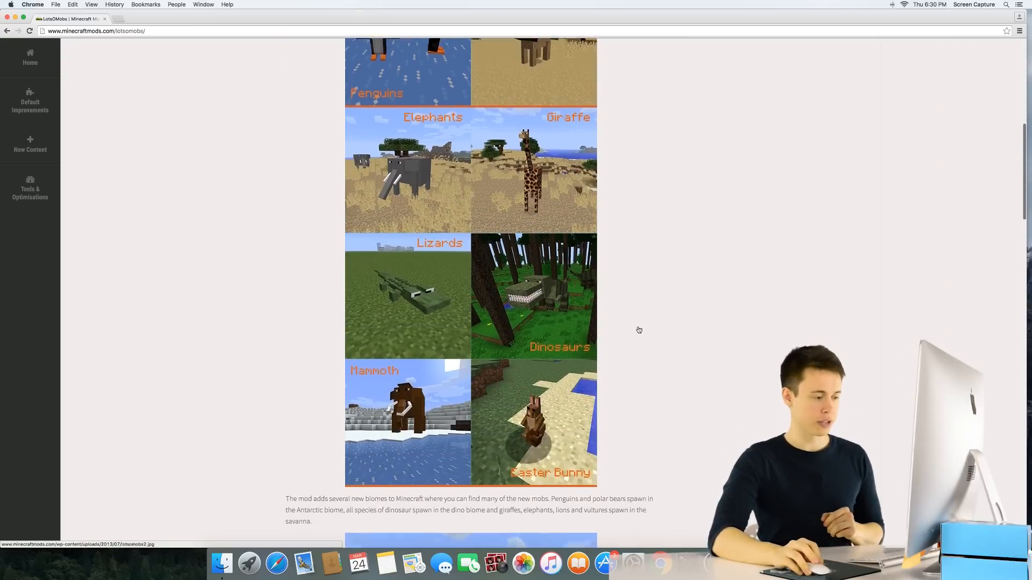
pyautogui.scroll(-3)
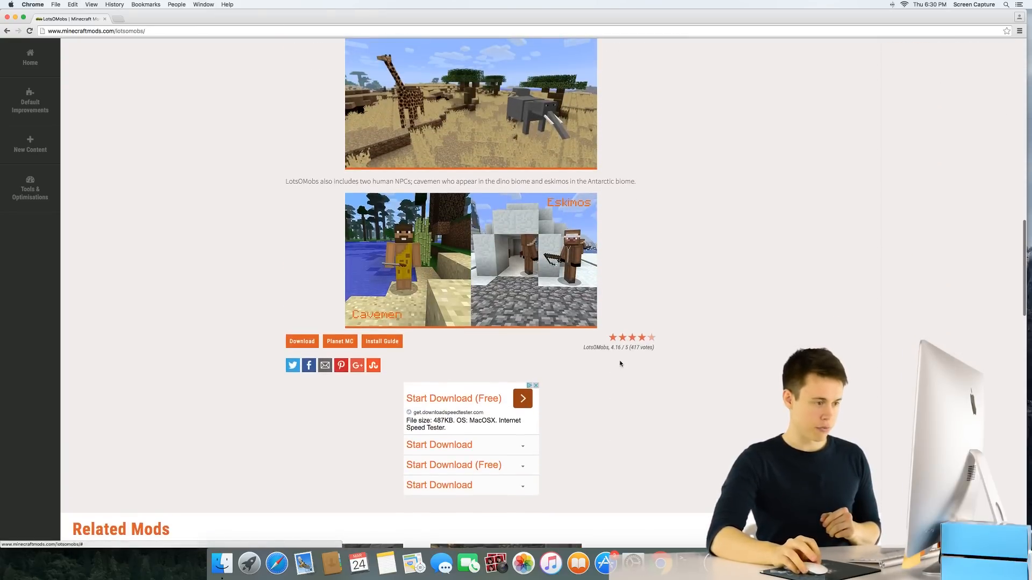
pyautogui.moveTo(632, 348)
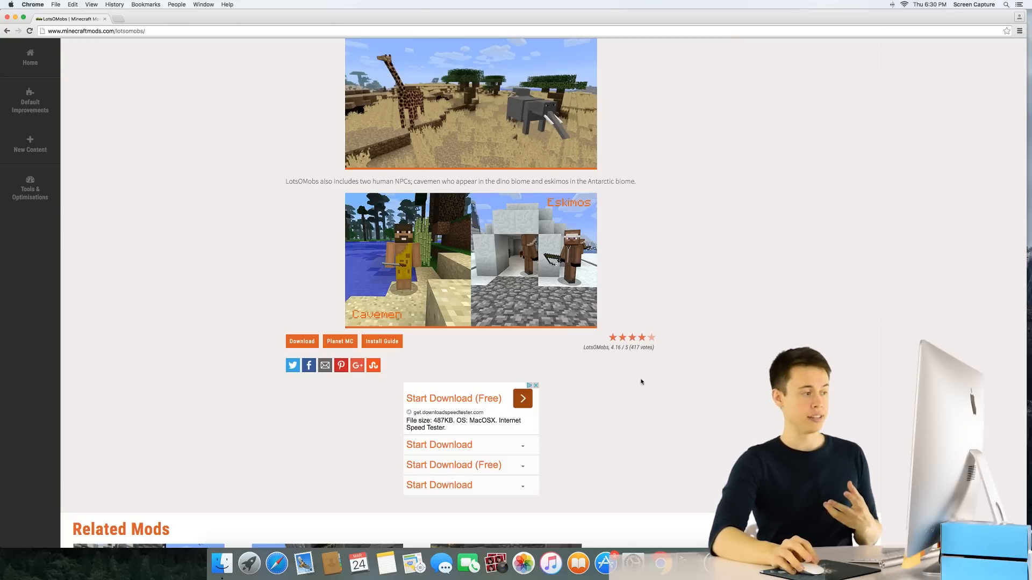
pyautogui.scroll(-3)
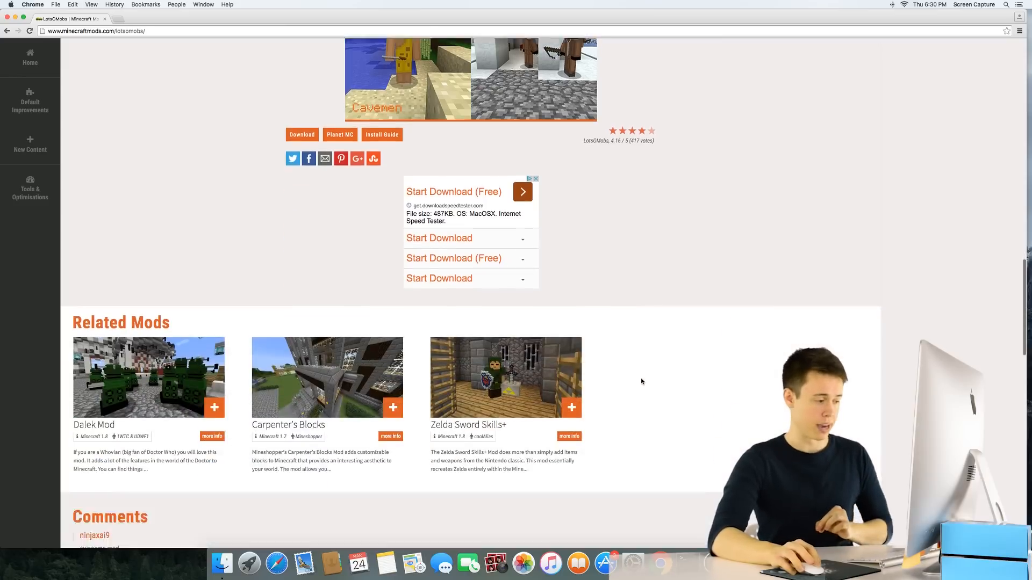
pyautogui.scroll(3)
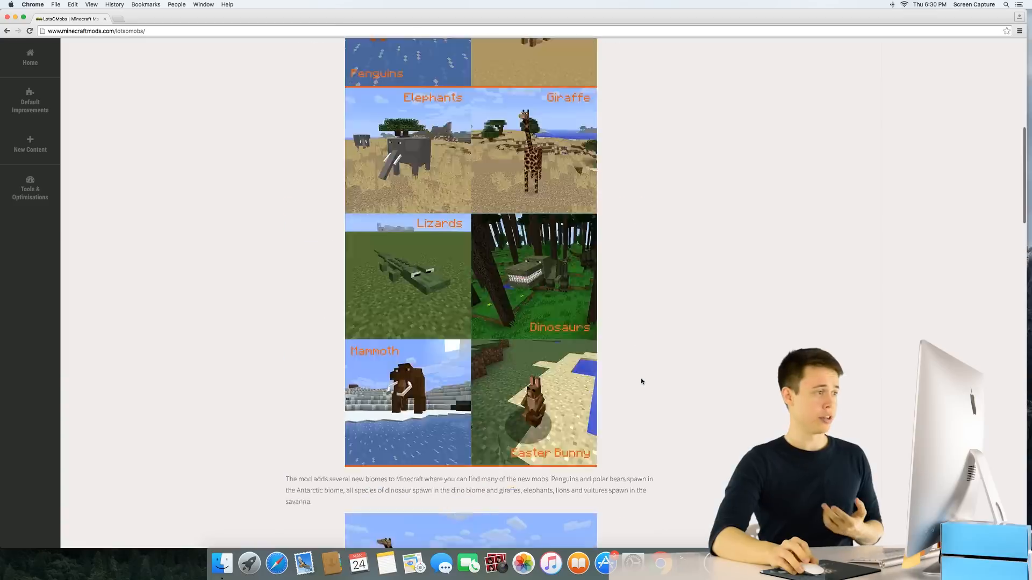
pyautogui.scroll(3)
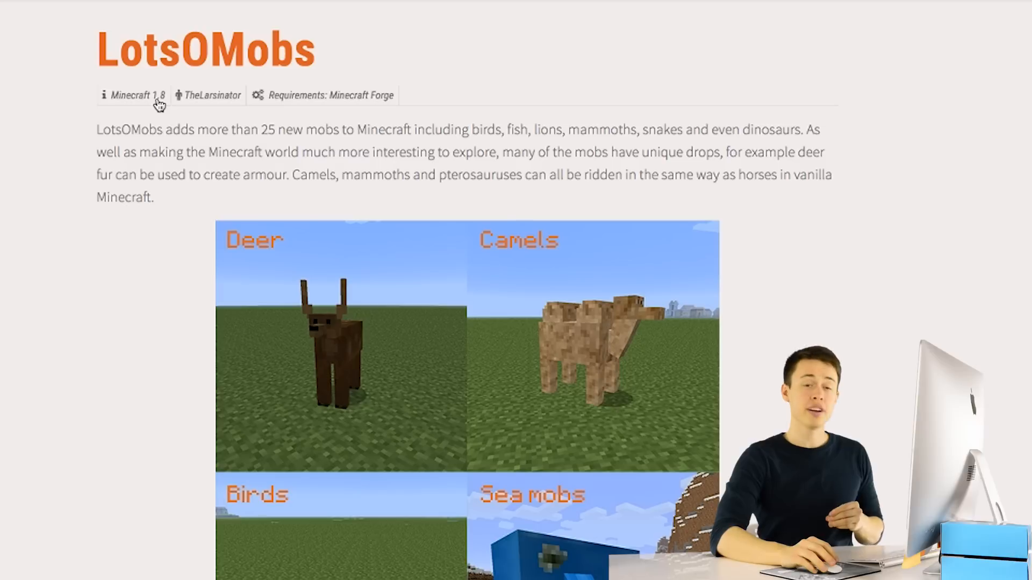
pyautogui.moveTo(33, 156)
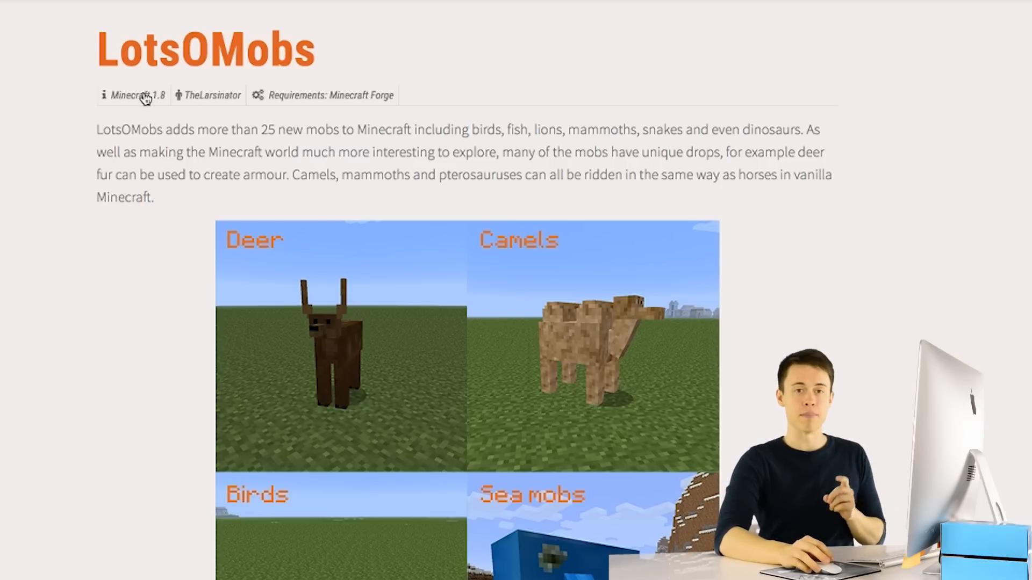
pyautogui.scroll(-3)
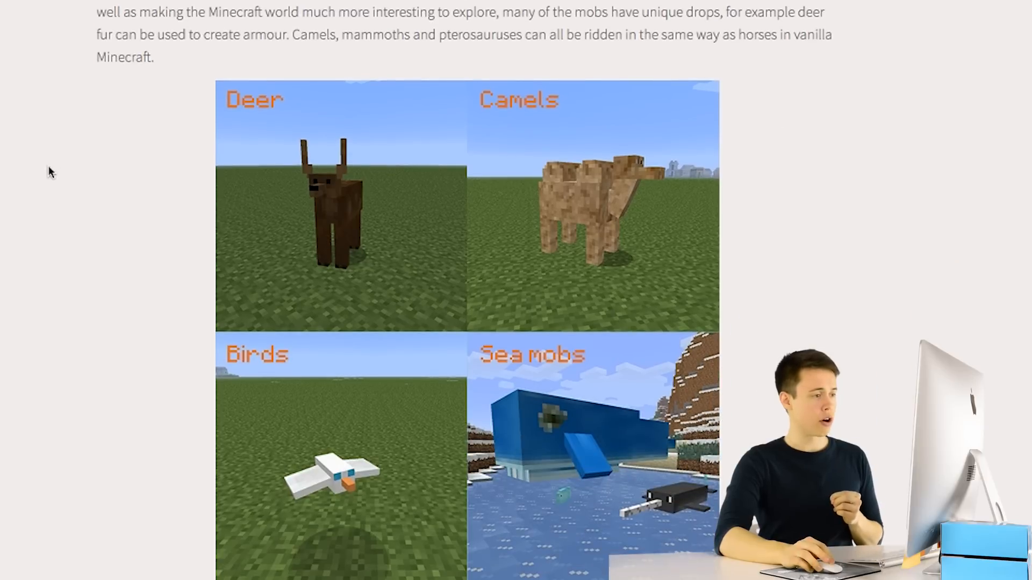
pyautogui.scroll(-3)
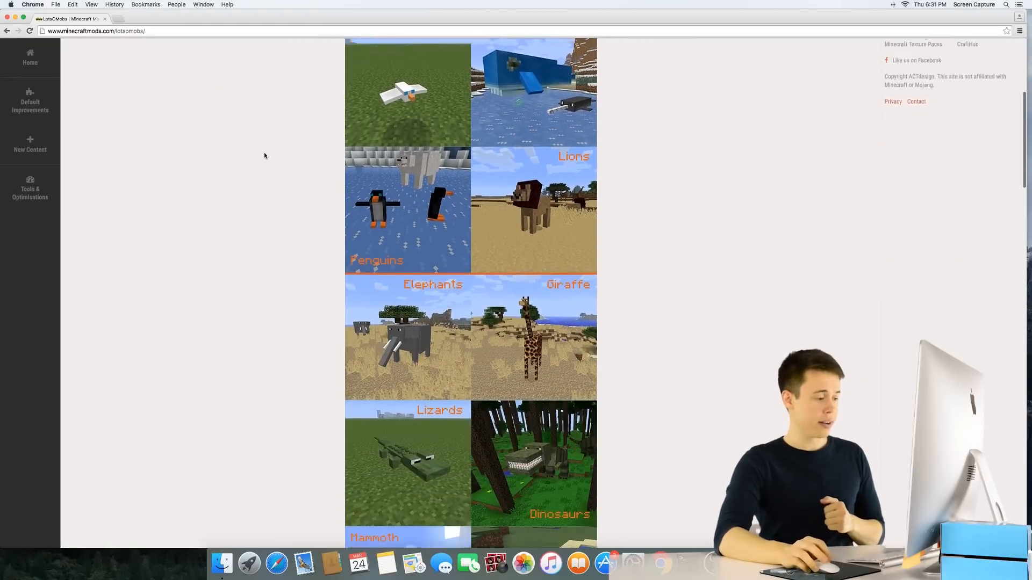
pyautogui.scroll(-3)
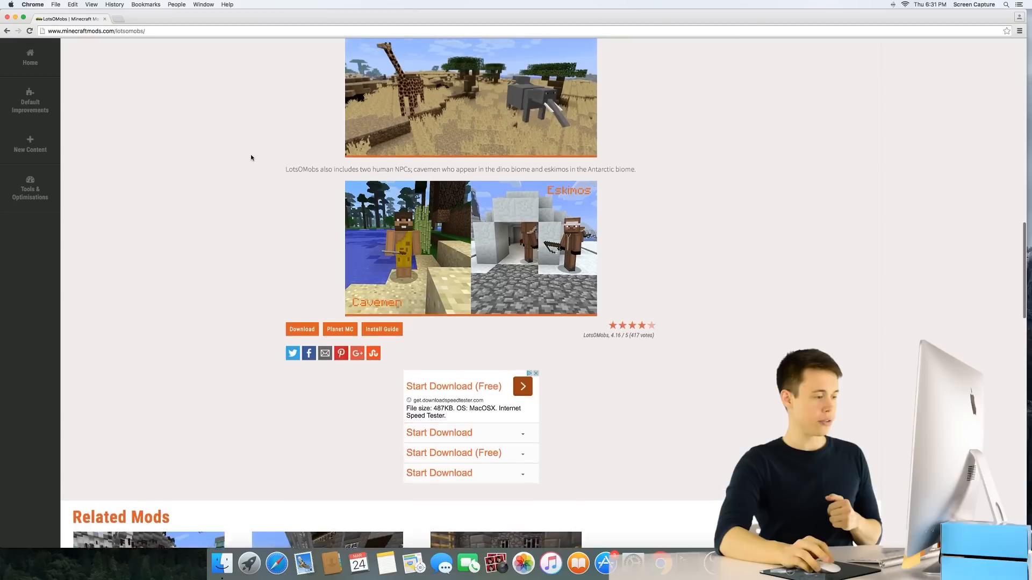
pyautogui.scroll(3)
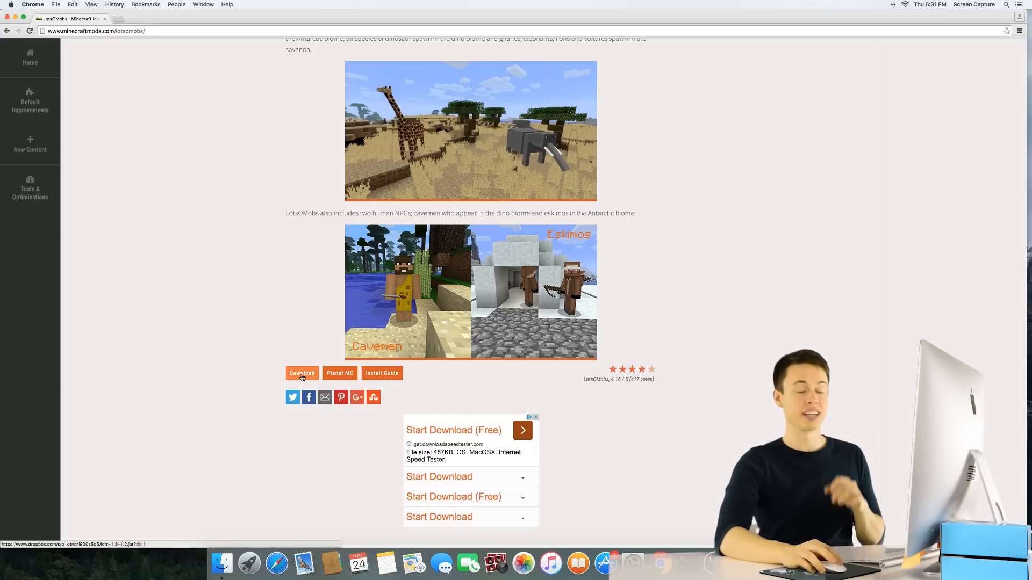
# Download lom-1.8-1.2.jar and keep it despite Chrome's safety warning.
pyautogui.click(301, 373)
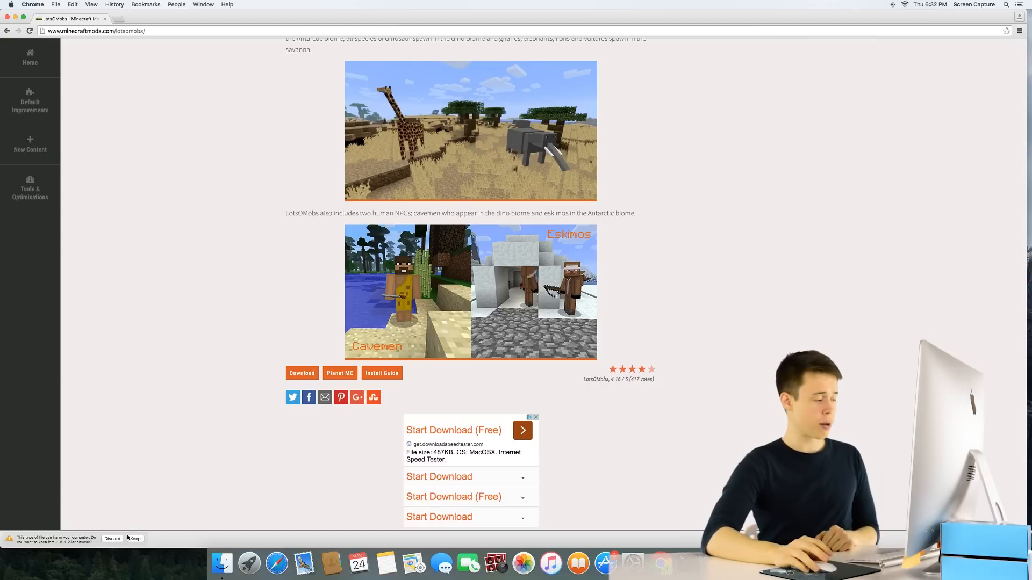
pyautogui.click(135, 538)
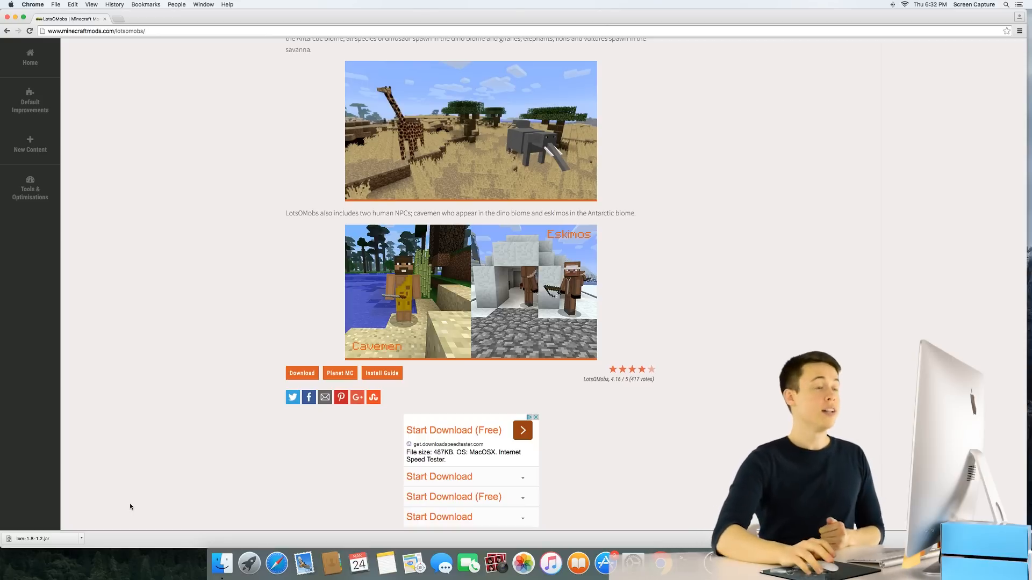
pyautogui.moveTo(202, 132)
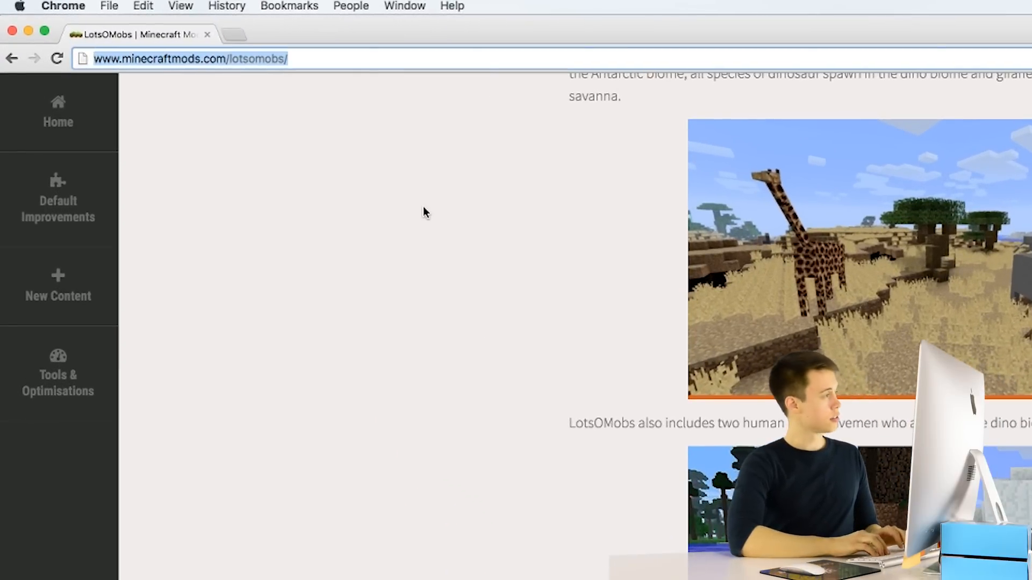
# Go to files.minecraftforge.net and reveal the Forge builds for Minecraft 1.8.
pyautogui.write('files.minecraftforge.net')
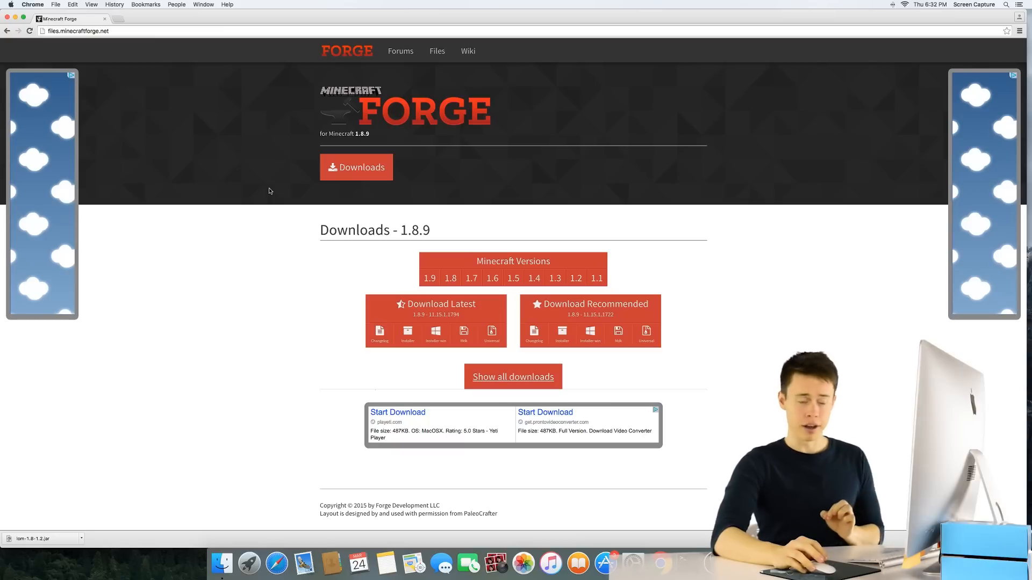
pyautogui.click(450, 277)
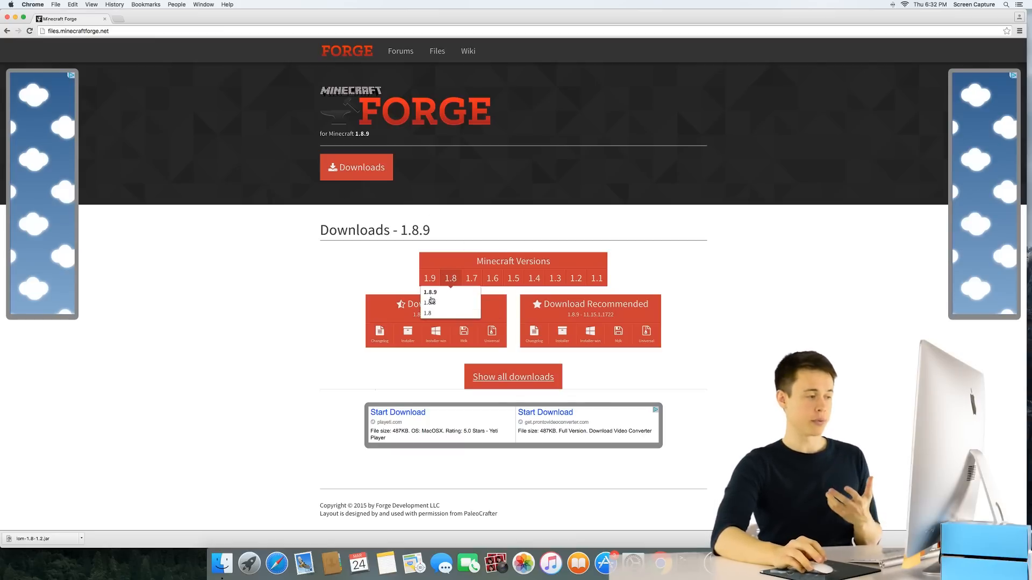
pyautogui.moveTo(429, 312)
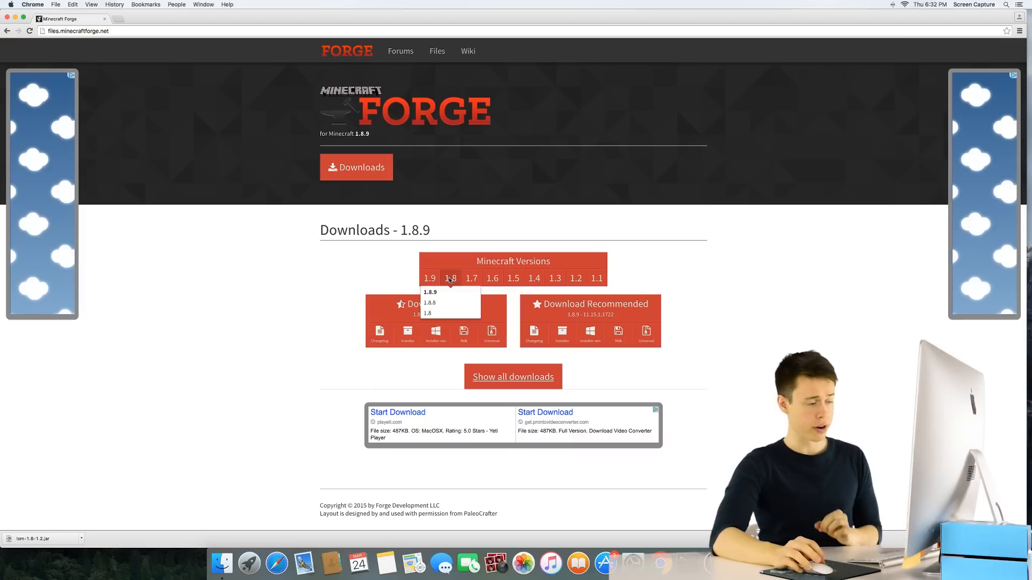
pyautogui.moveTo(429, 303)
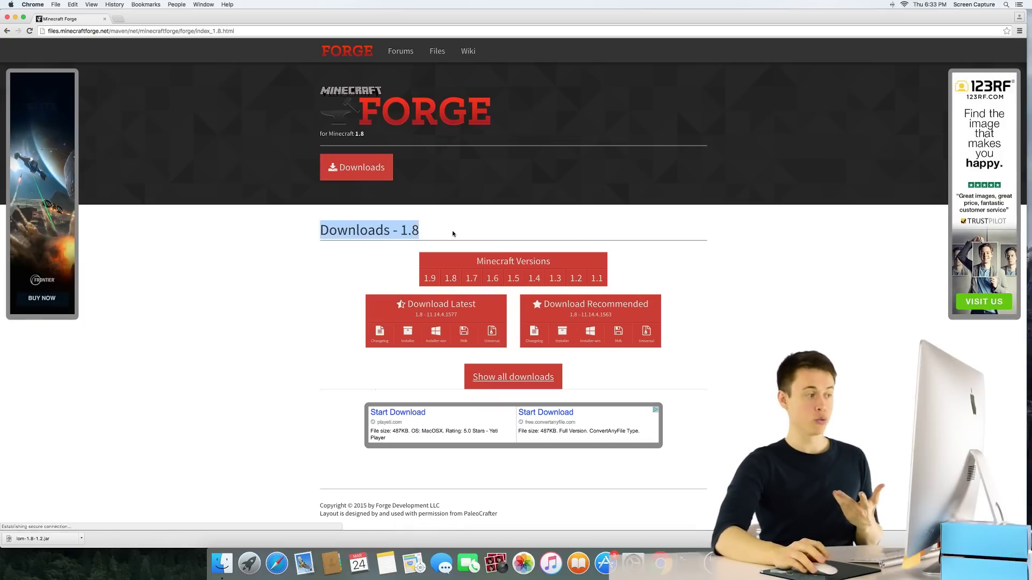
# From the Forge 1.8 page, start downloading the recommended installer jar.
pyautogui.click(491, 277)
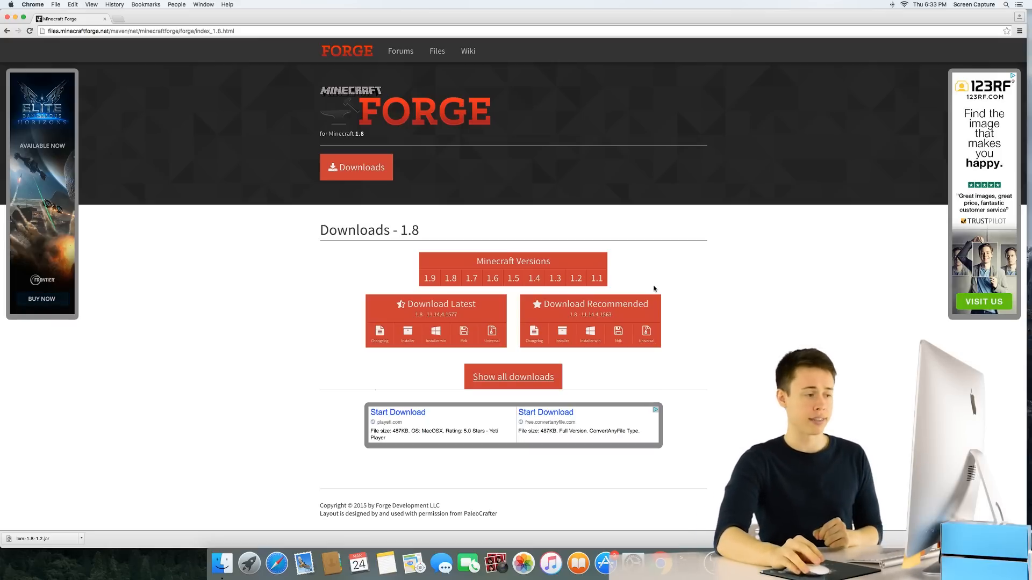
pyautogui.moveTo(561, 334)
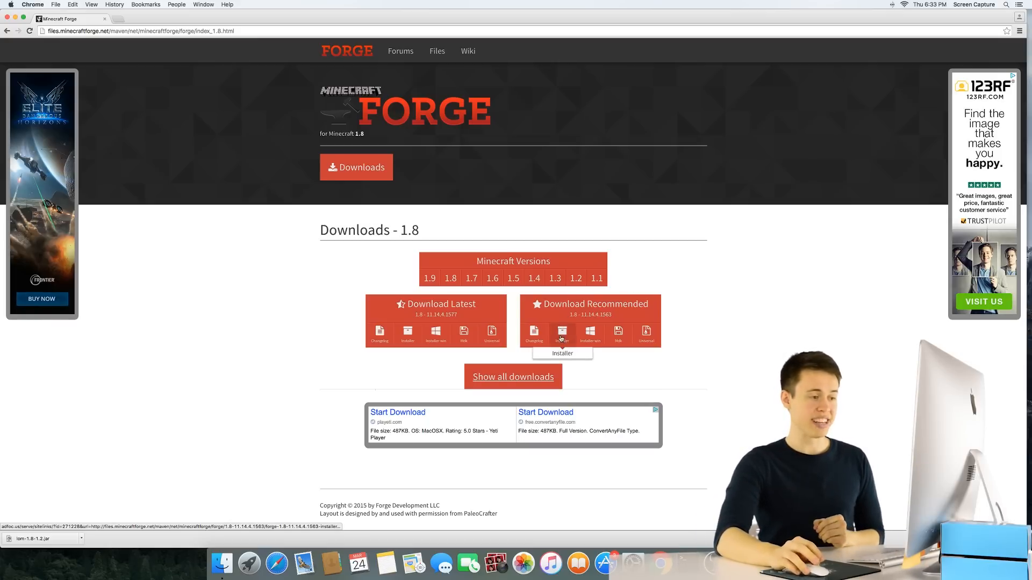
pyautogui.moveTo(590, 332)
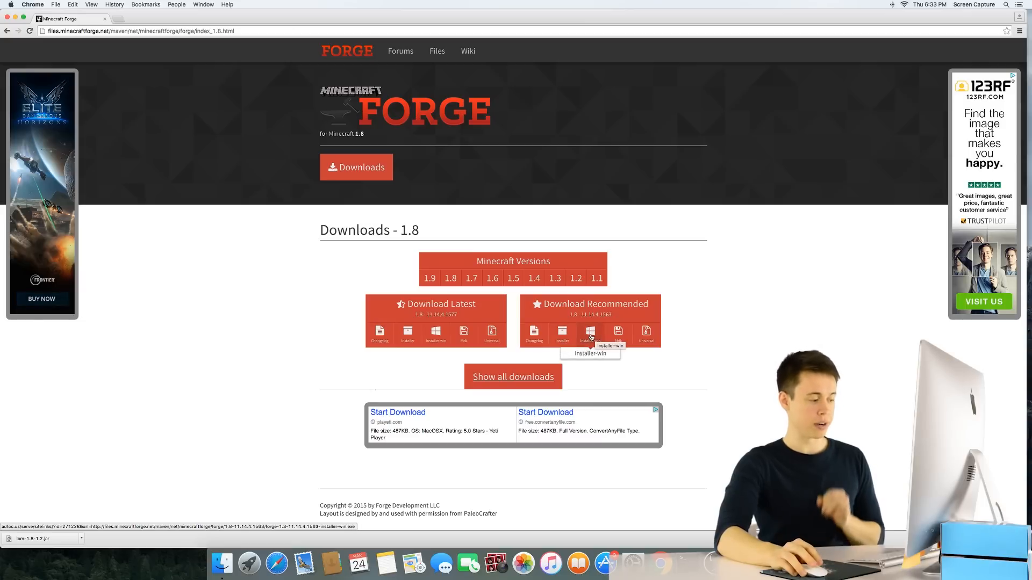
pyautogui.click(561, 333)
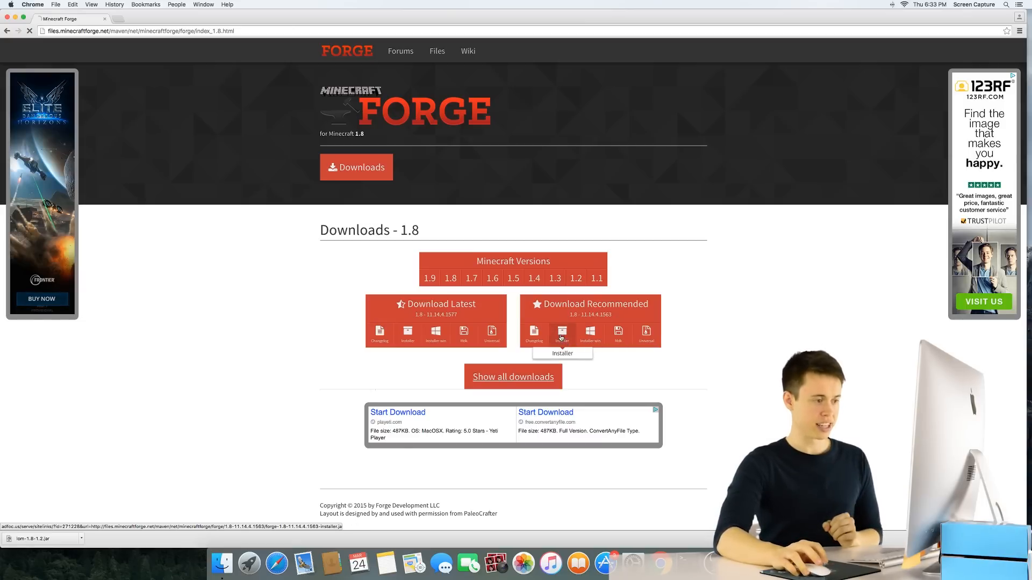
pyautogui.click(563, 332)
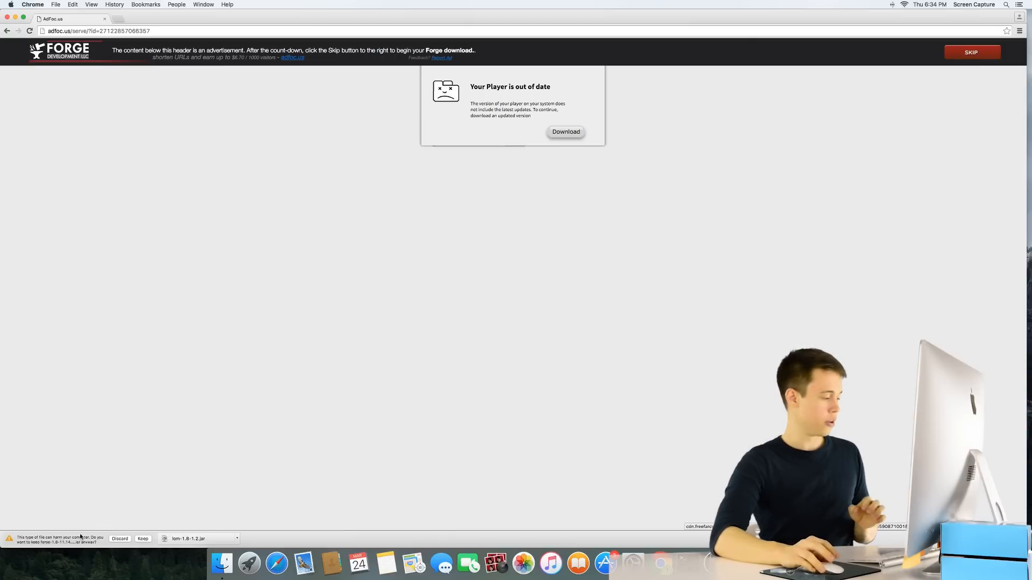
# Keep the Forge 1.8 installer, run it, and approve opening the Java application.
pyautogui.click(143, 539)
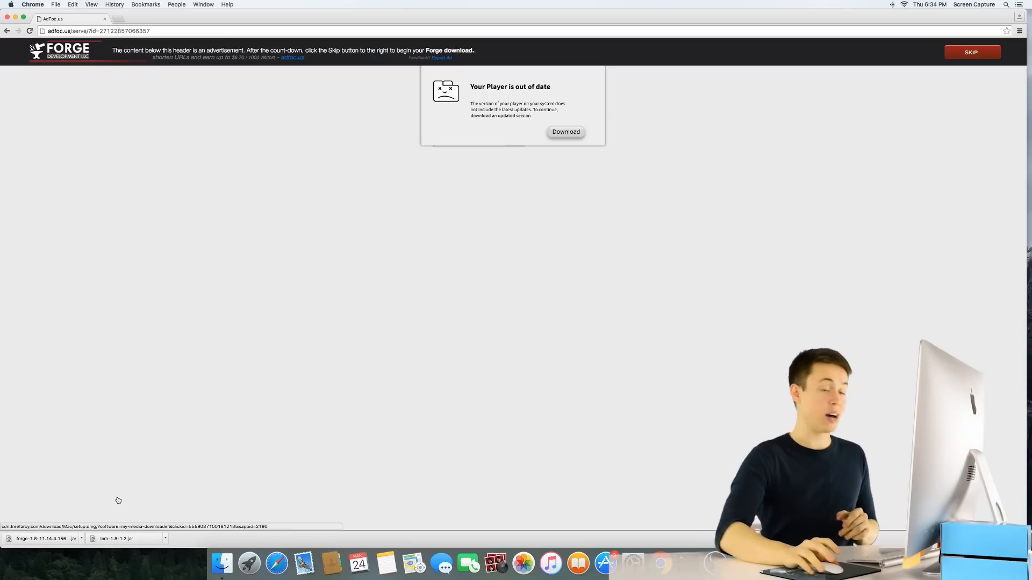
pyautogui.click(44, 538)
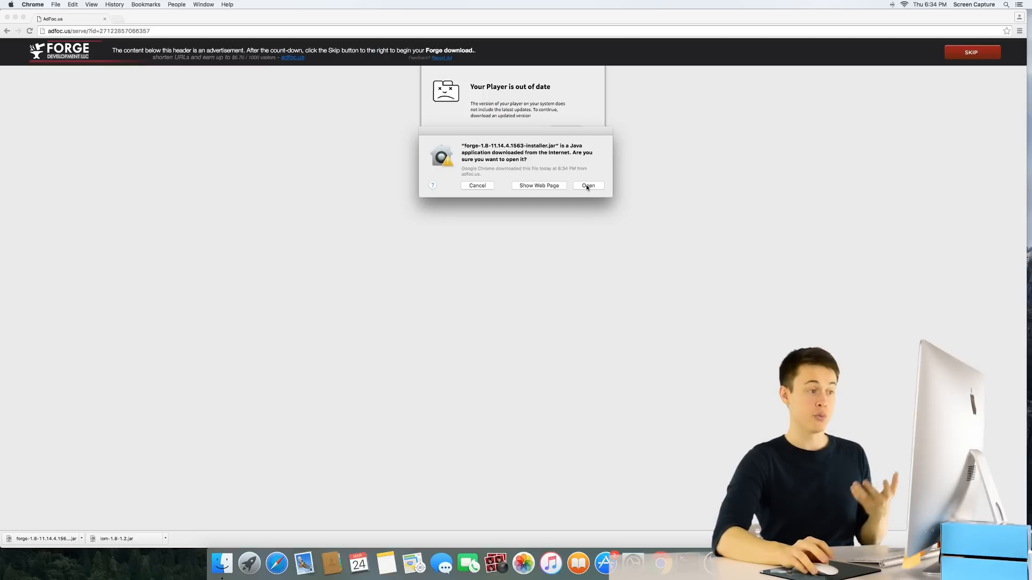
pyautogui.click(587, 186)
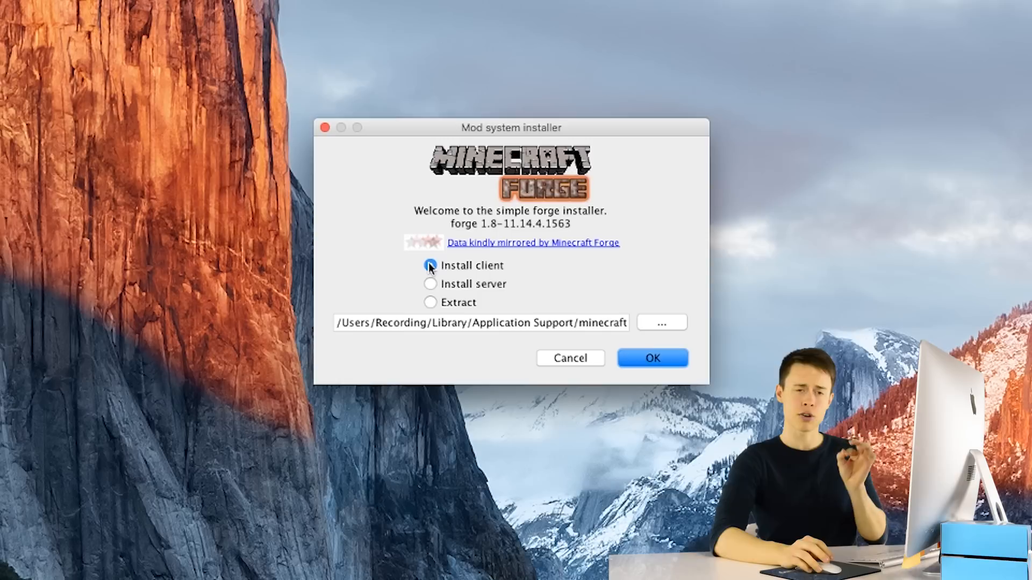
pyautogui.moveTo(652, 357)
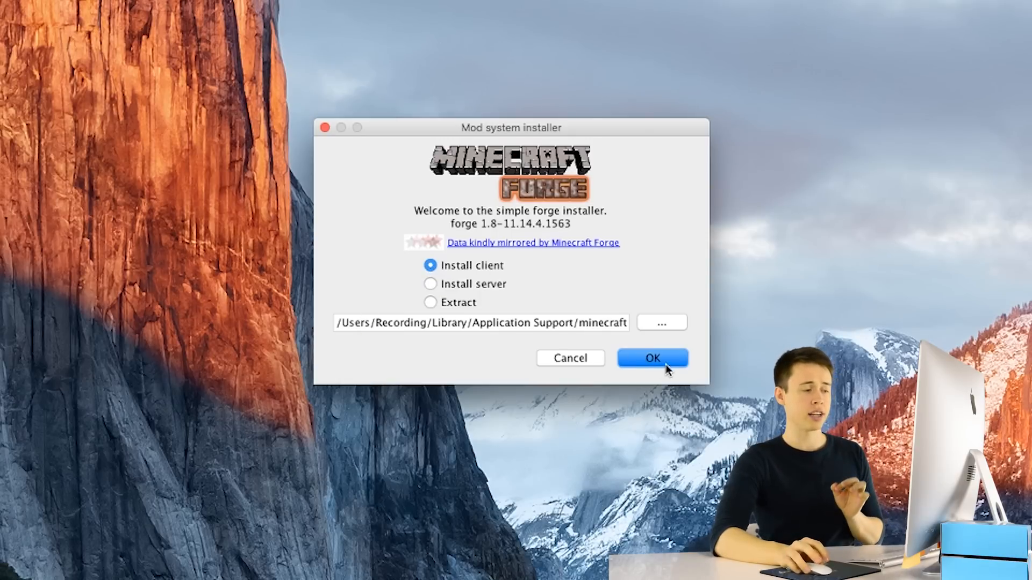
# Install the Forge 1.8 client profile and dismiss the Complete notice.
pyautogui.click(651, 358)
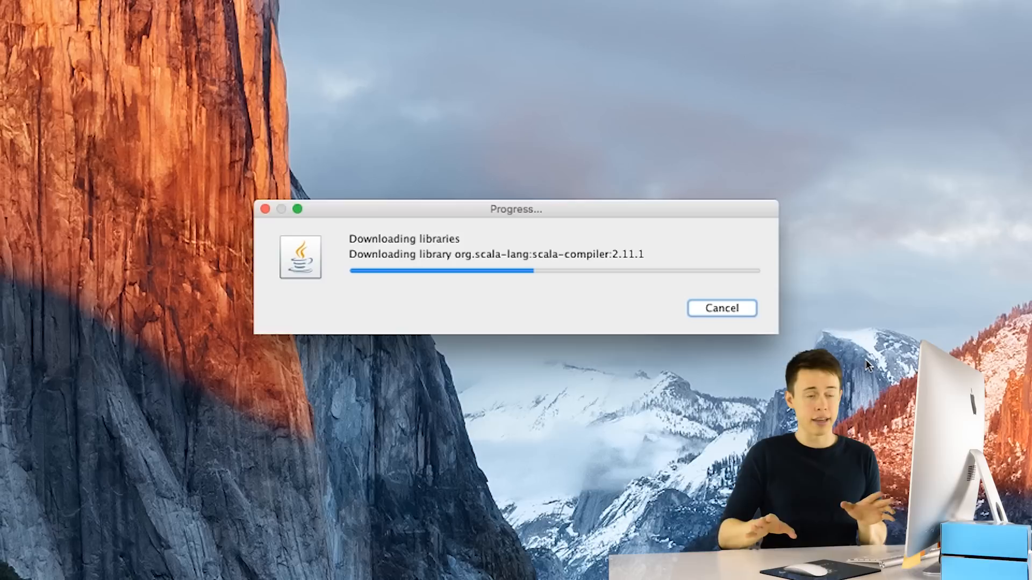
pyautogui.moveTo(594, 320)
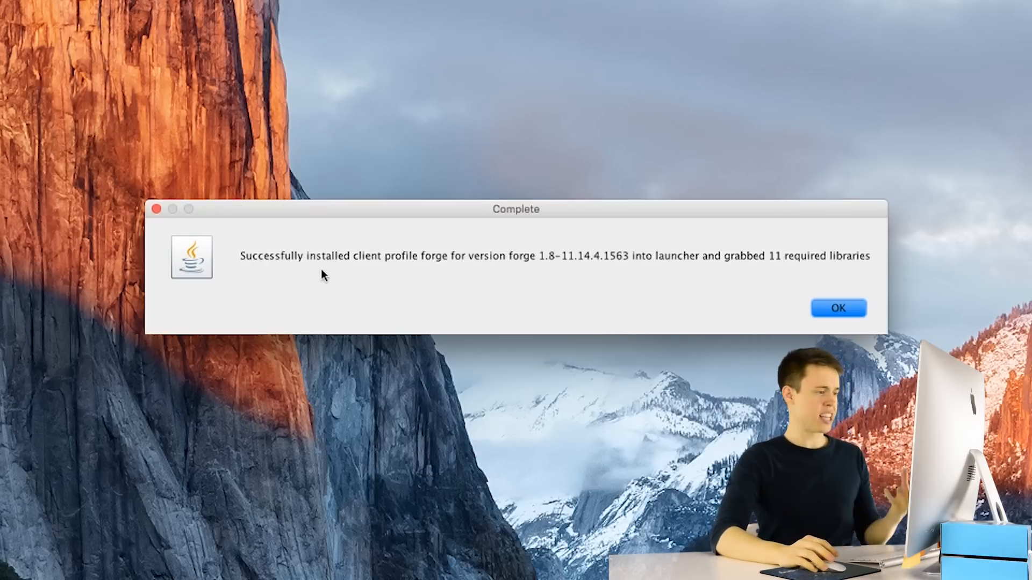
pyautogui.moveTo(482, 281)
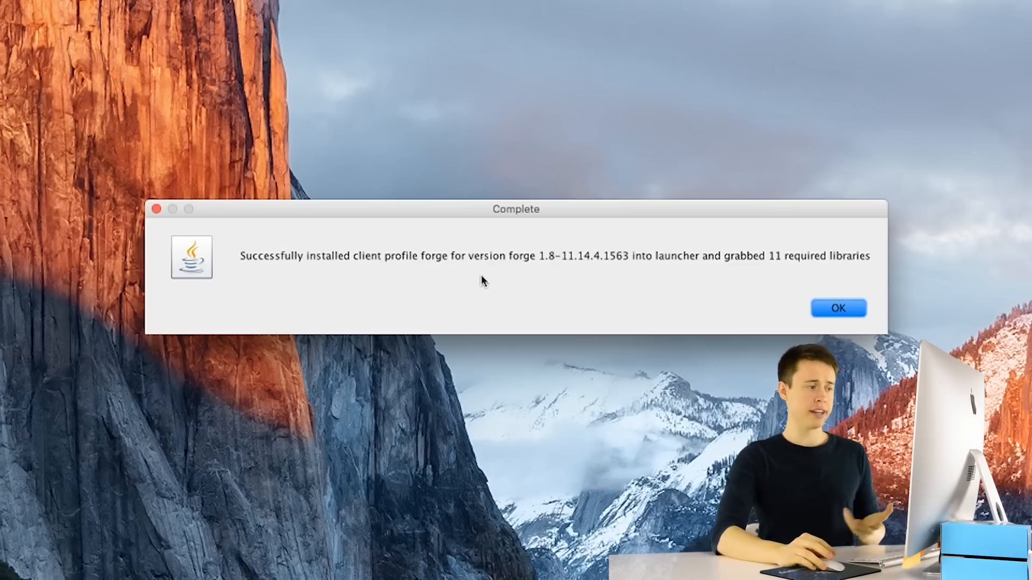
pyautogui.click(837, 308)
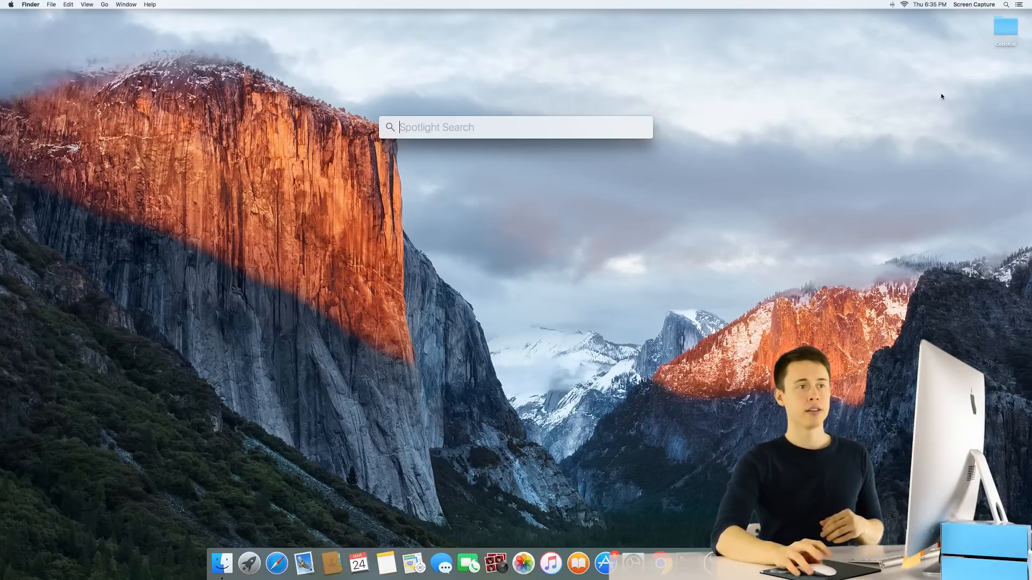
# Start Minecraft via Spotlight, select the forge profile and hit Play to fetch Forge 1.8 files.
pyautogui.write('minecraft')
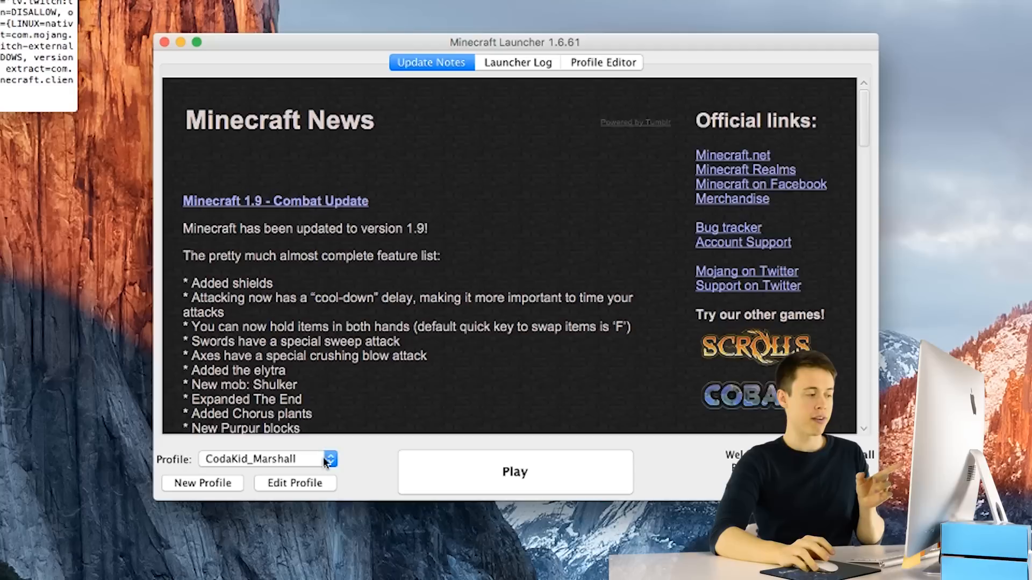
pyautogui.click(329, 459)
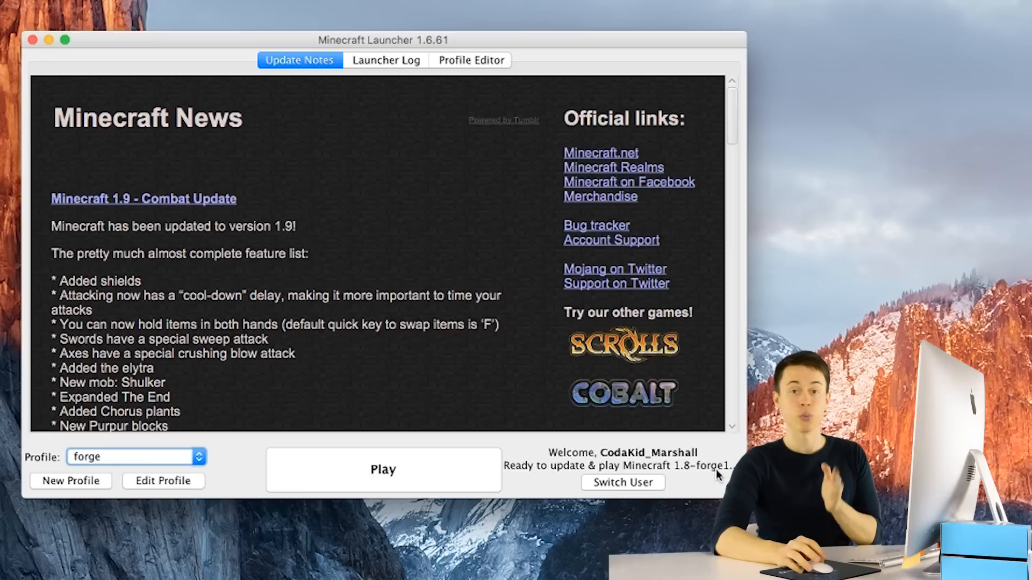
pyautogui.moveTo(517, 474)
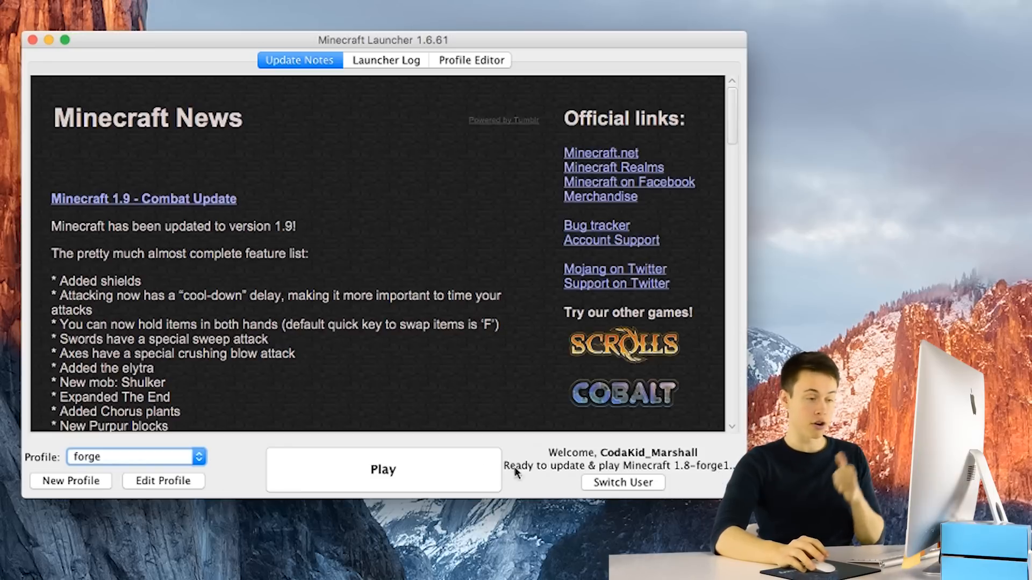
pyautogui.click(382, 470)
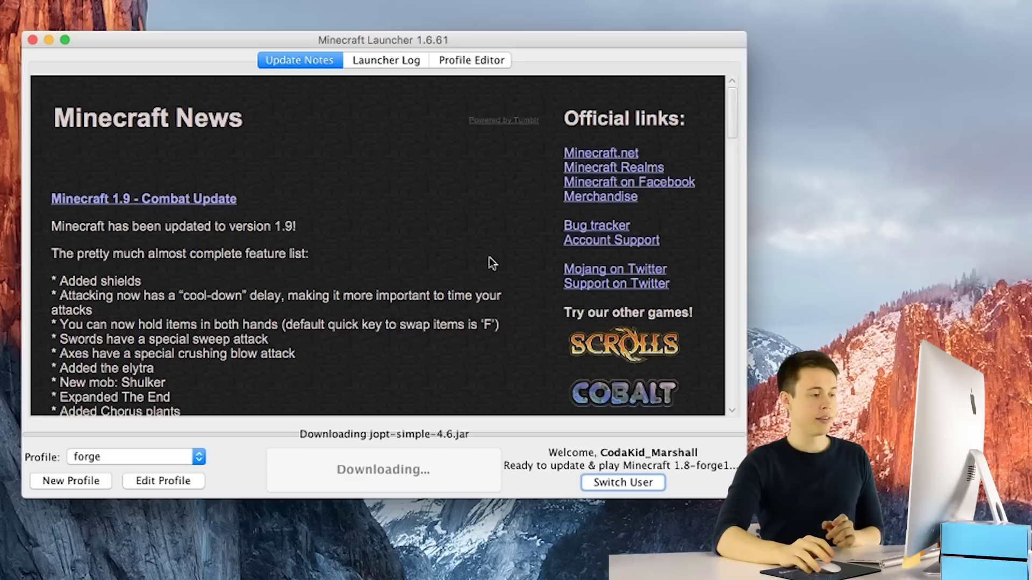
pyautogui.moveTo(435, 244)
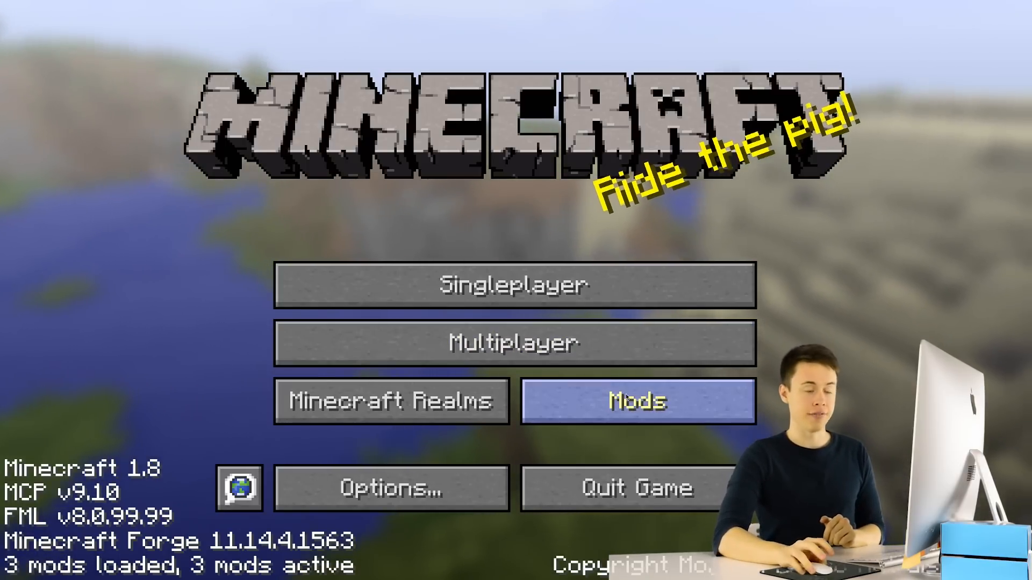
pyautogui.click(635, 401)
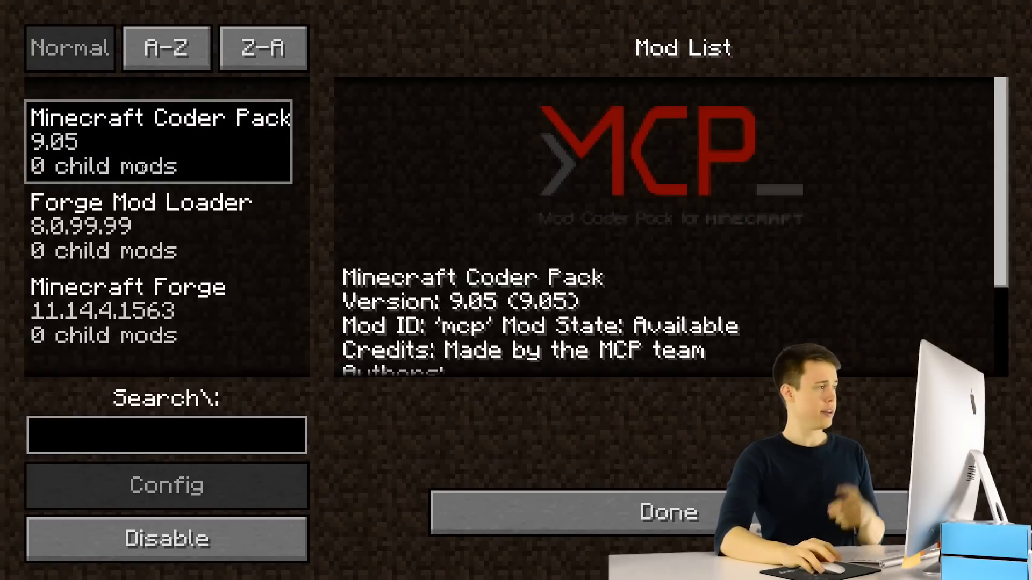
pyautogui.click(158, 226)
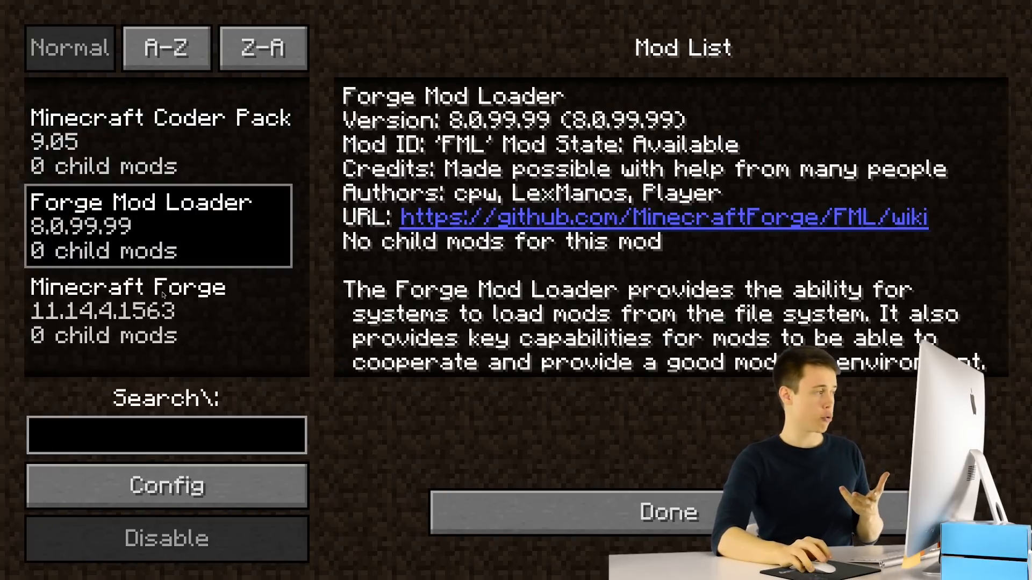
pyautogui.click(158, 309)
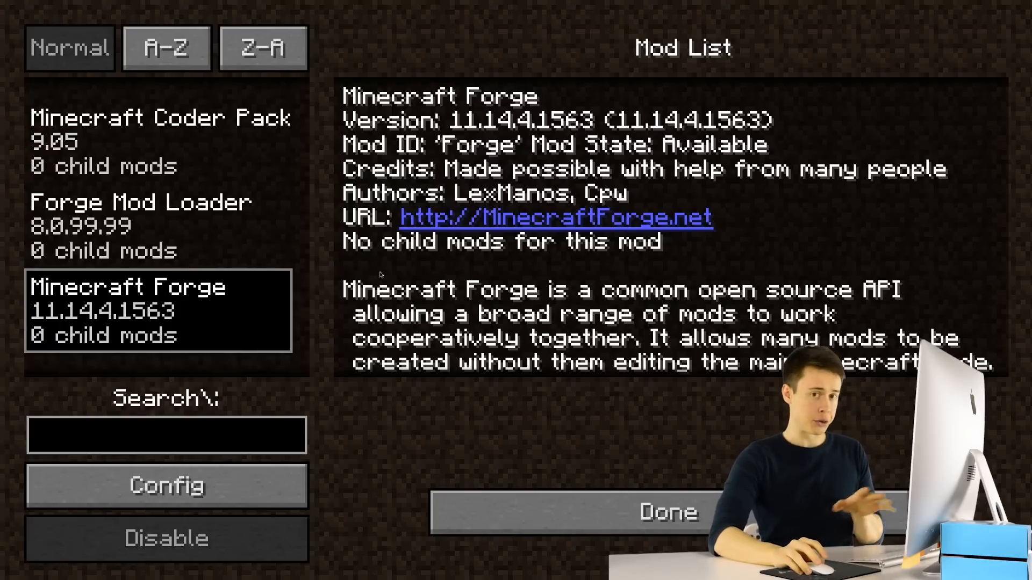
pyautogui.click(666, 513)
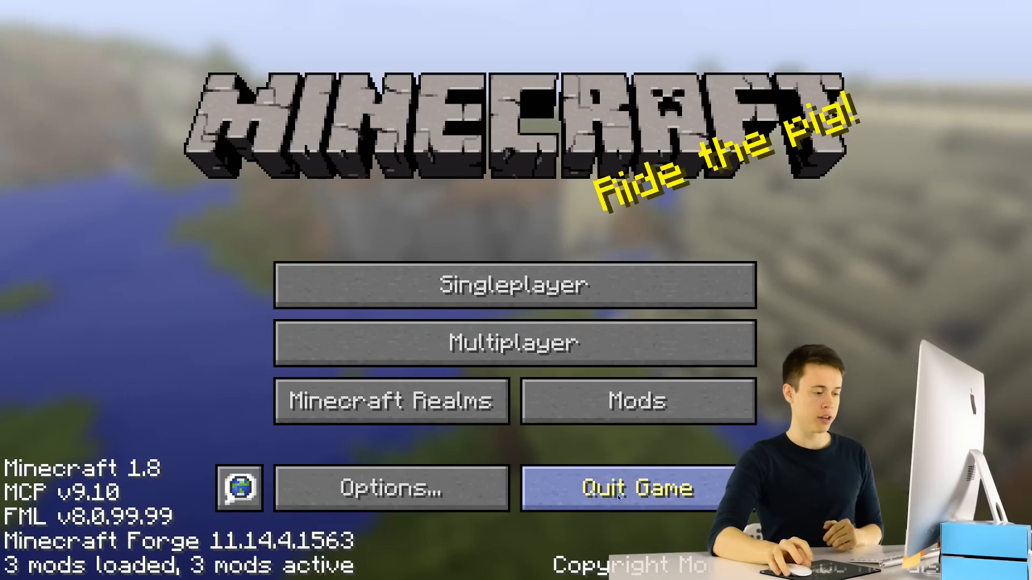
# Quit Minecraft, close the Terminal window, and search Spotlight for Downloads.
pyautogui.click(635, 488)
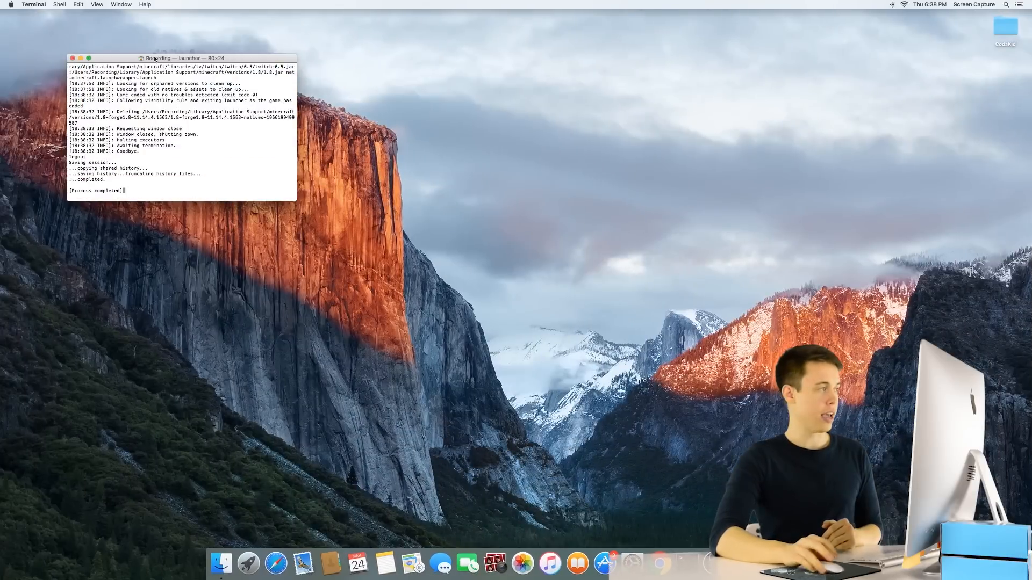
pyautogui.click(72, 58)
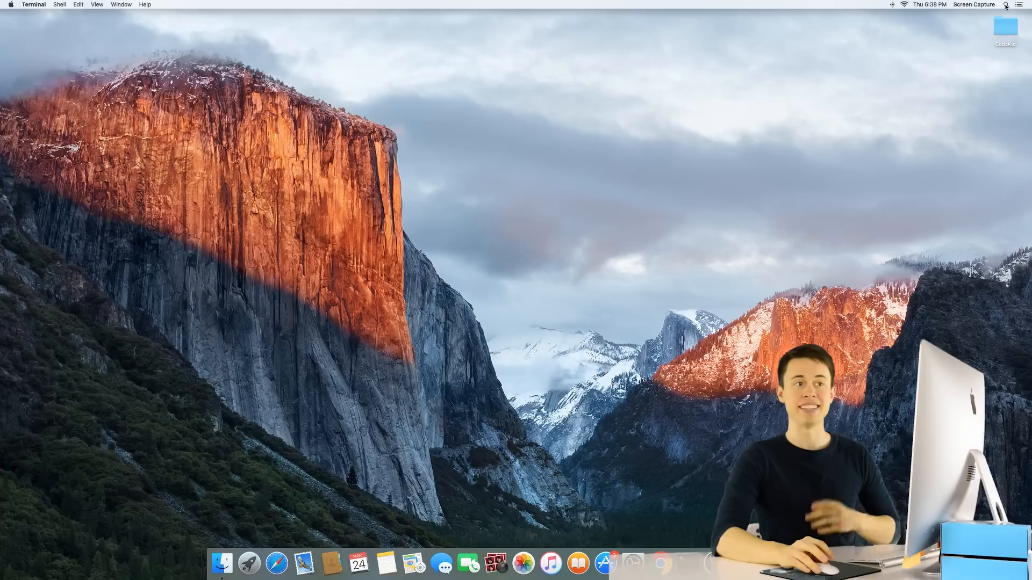
pyautogui.click(1006, 4)
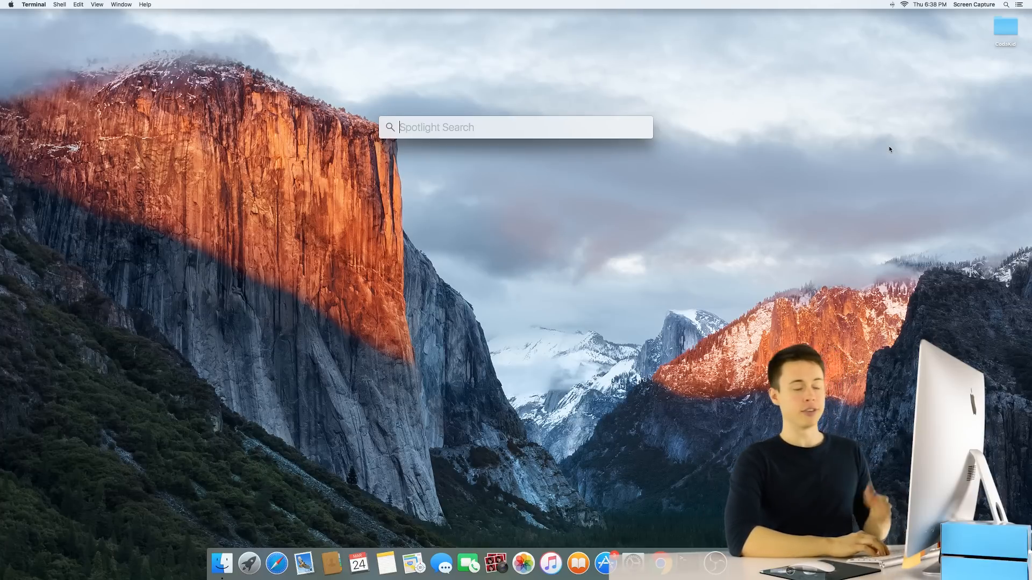
pyautogui.write('download.html')
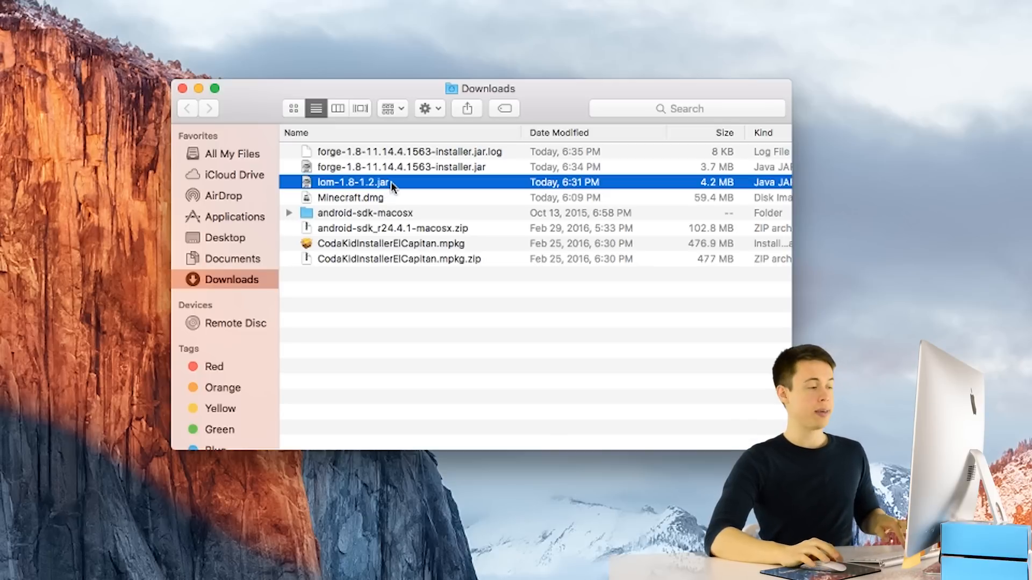
pyautogui.rightClick(353, 183)
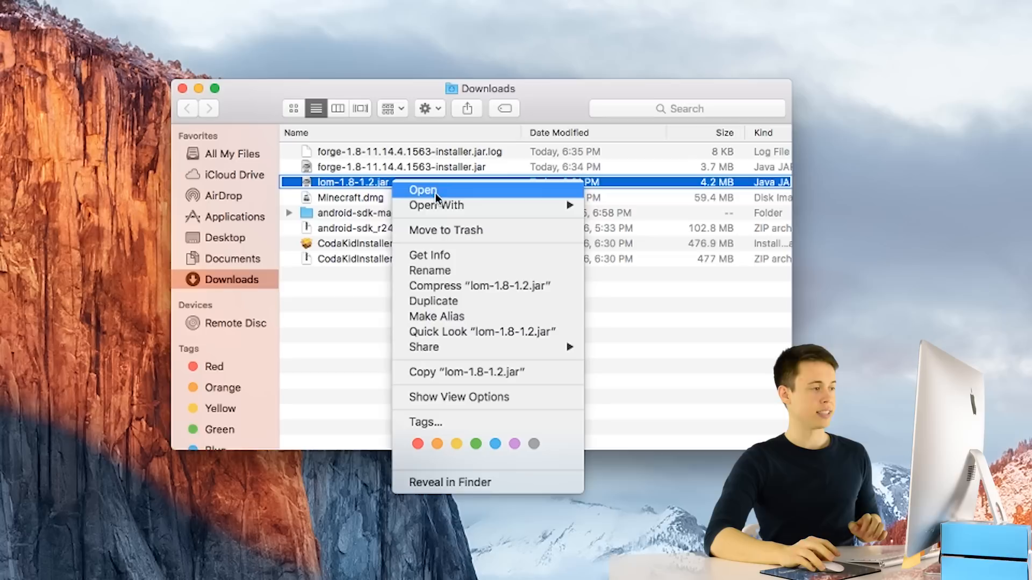
pyautogui.moveTo(480, 372)
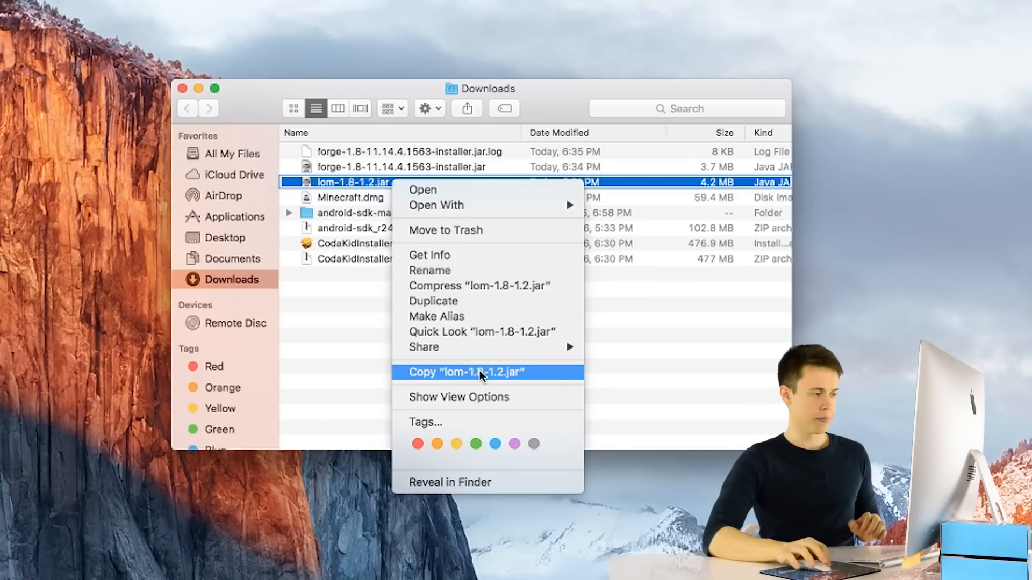
pyautogui.click(465, 372)
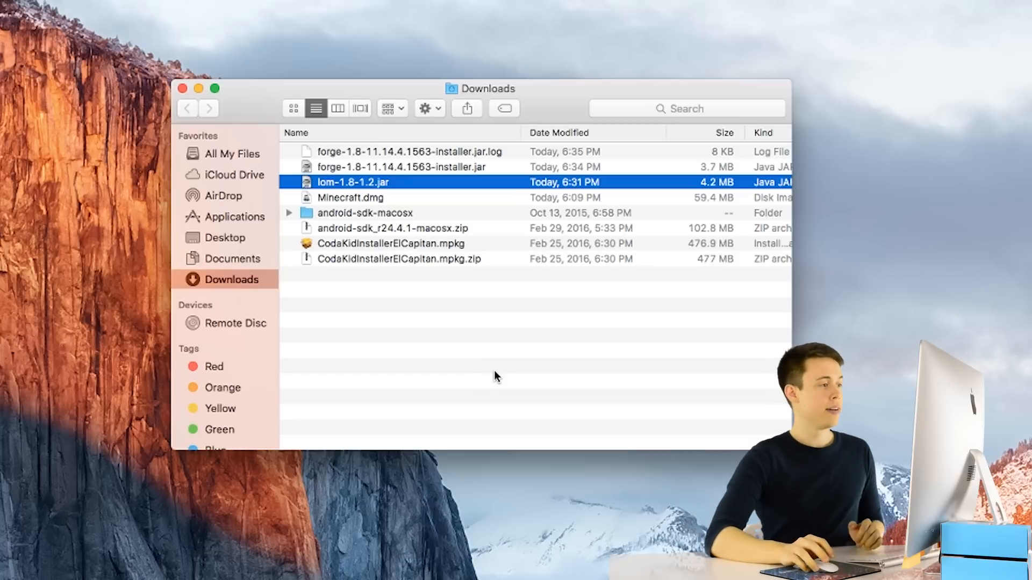
pyautogui.moveTo(494, 347)
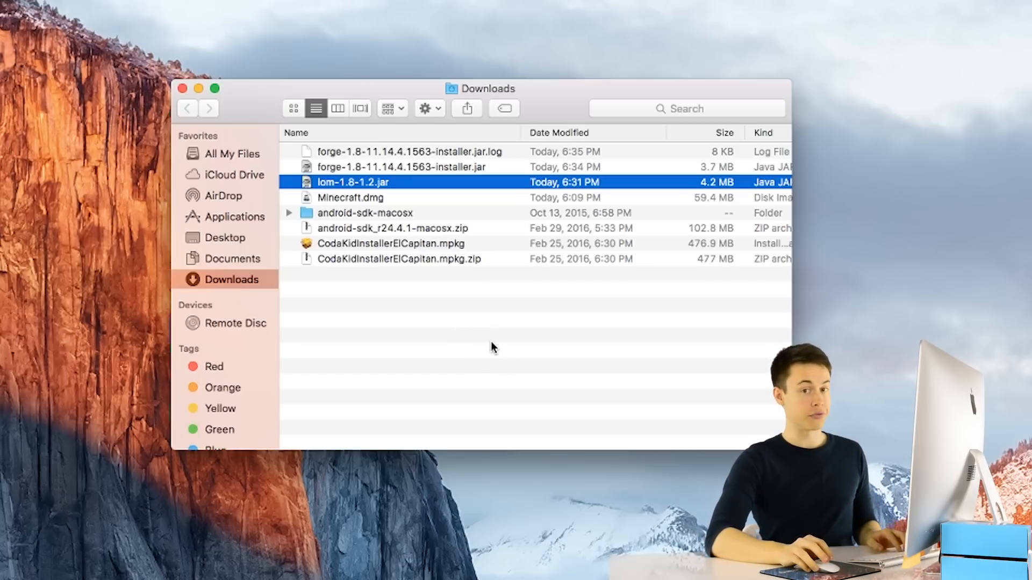
pyautogui.moveTo(316, 304)
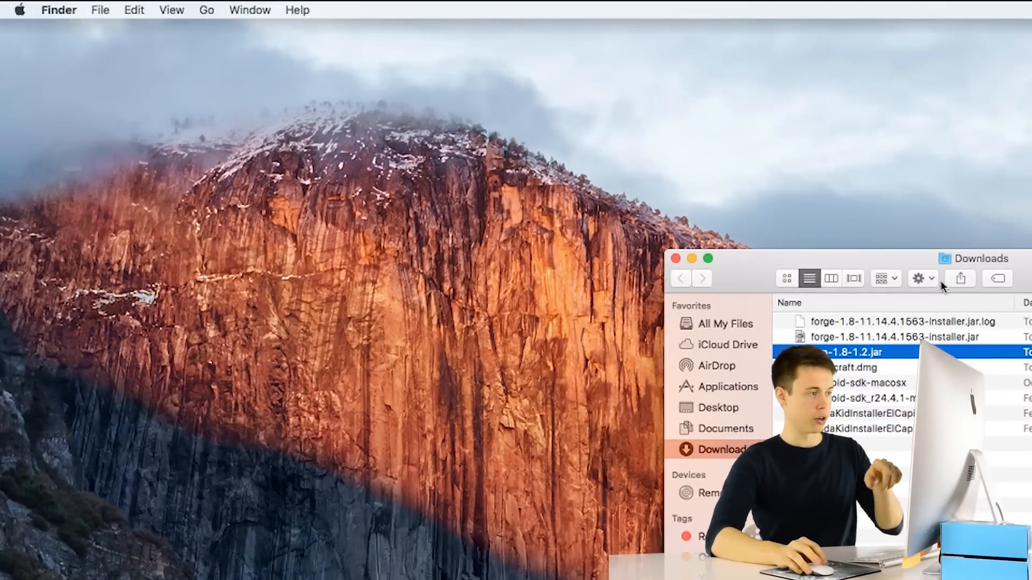
# Paste the copied LotsOMobs jar into Library > minecraft > mods via the Go menu.
pyautogui.click(207, 10)
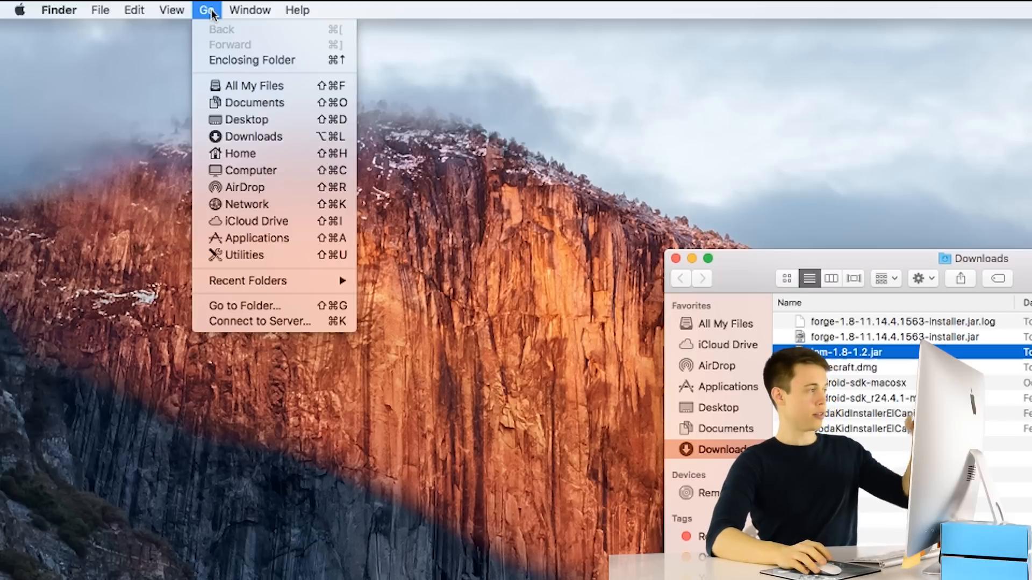
pyautogui.moveTo(261, 60)
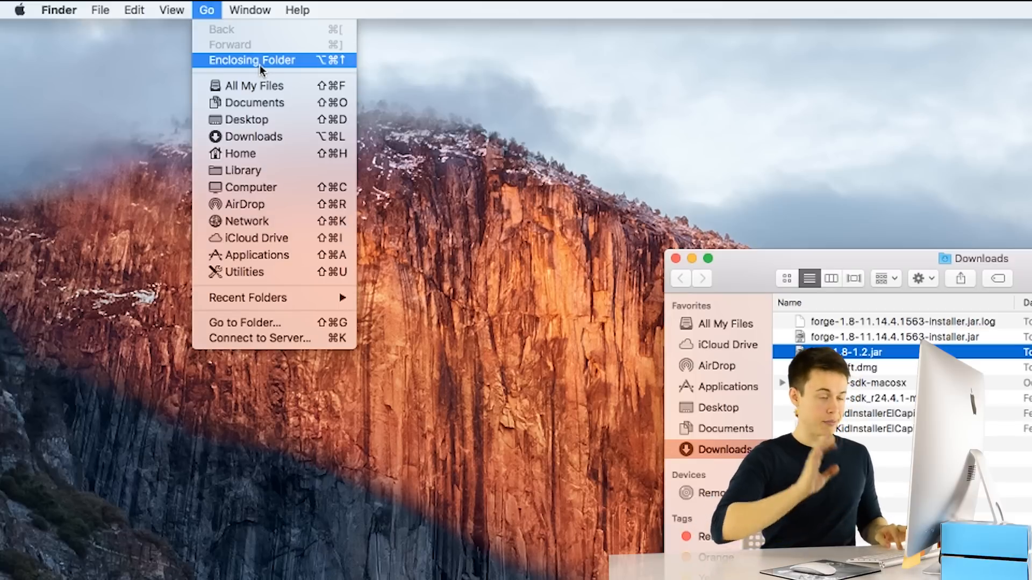
pyautogui.moveTo(243, 171)
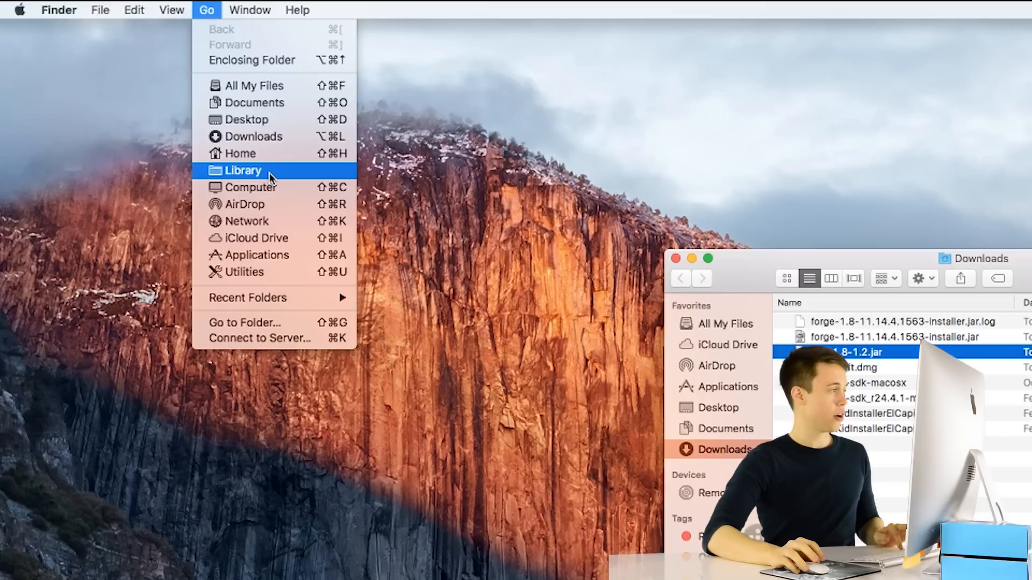
pyautogui.click(244, 171)
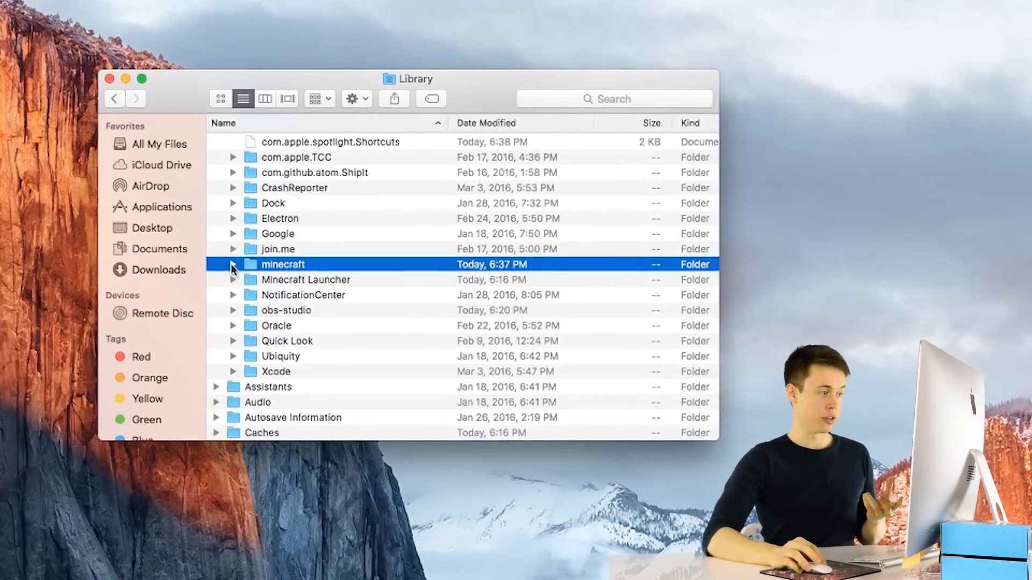
pyautogui.click(232, 265)
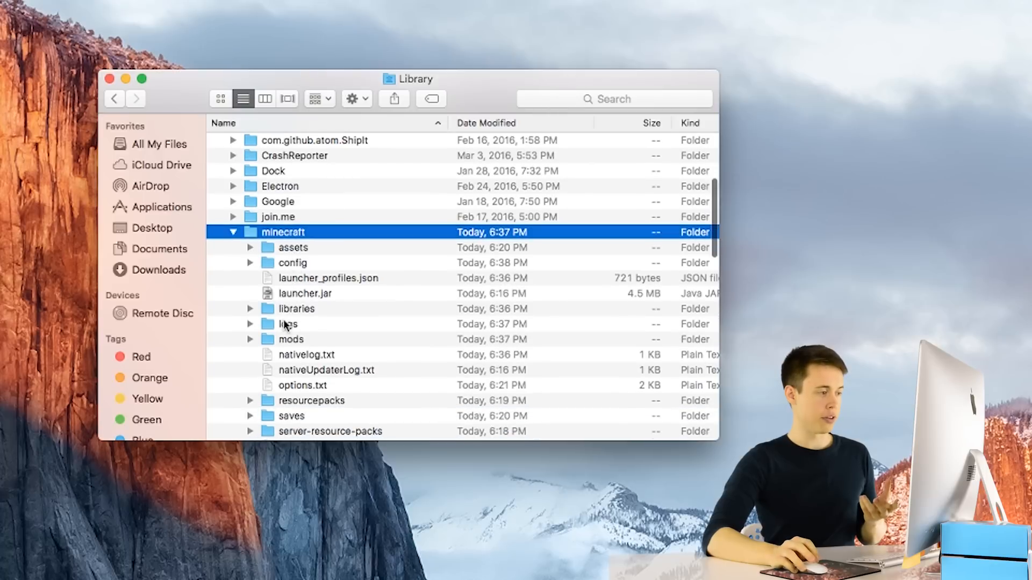
pyautogui.doubleClick(290, 338)
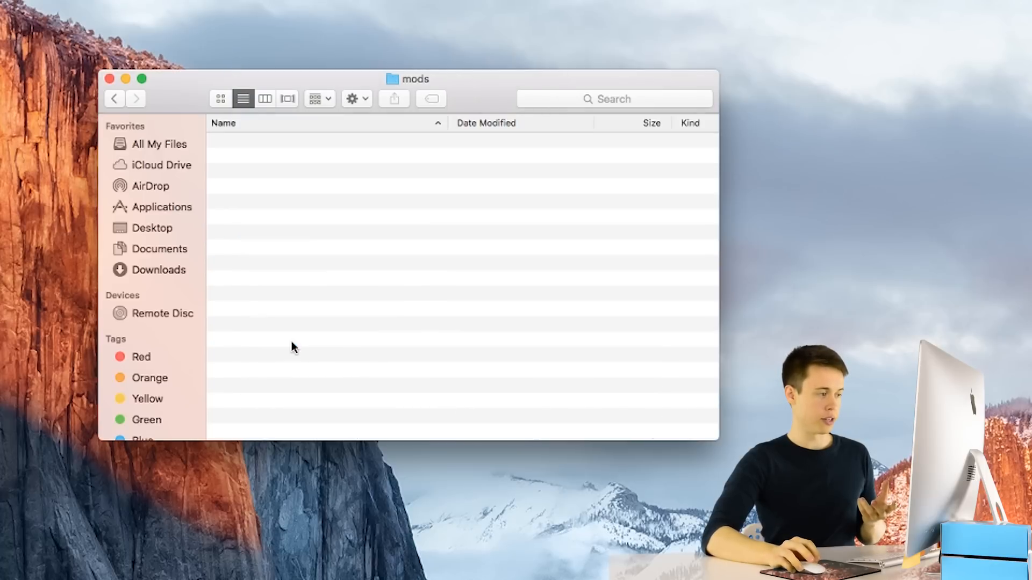
pyautogui.moveTo(377, 254)
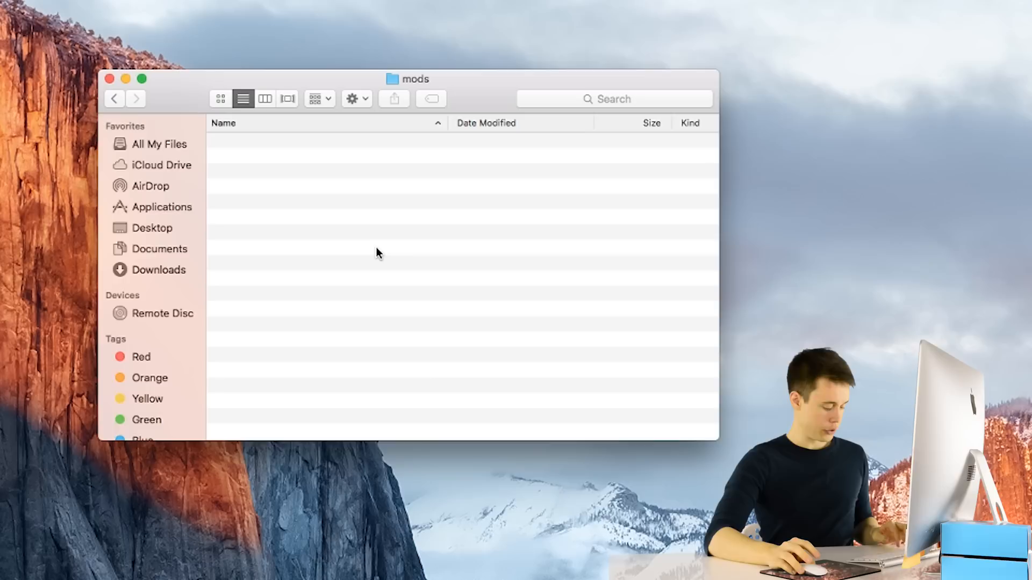
pyautogui.rightClick(378, 254)
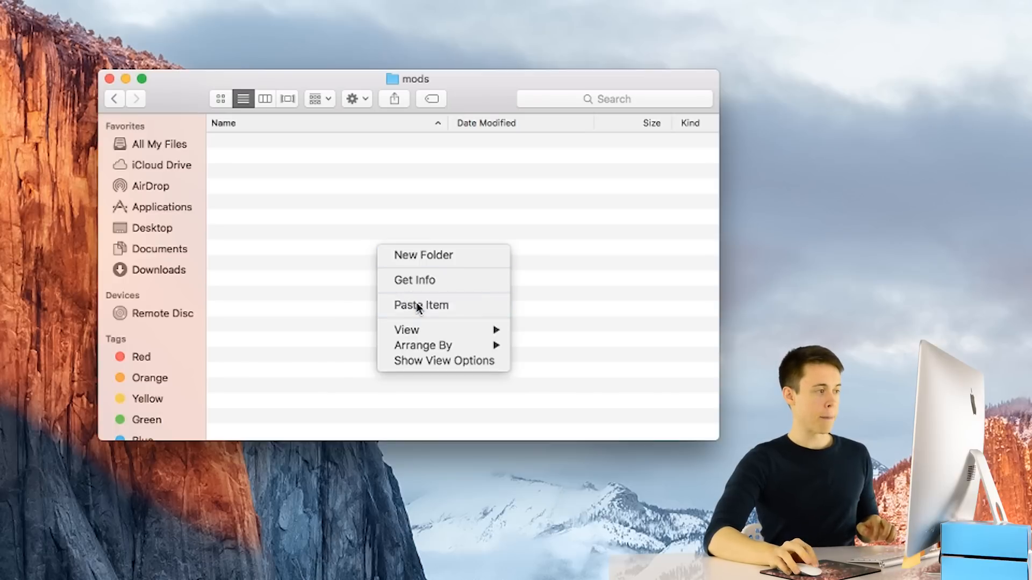
pyautogui.click(420, 304)
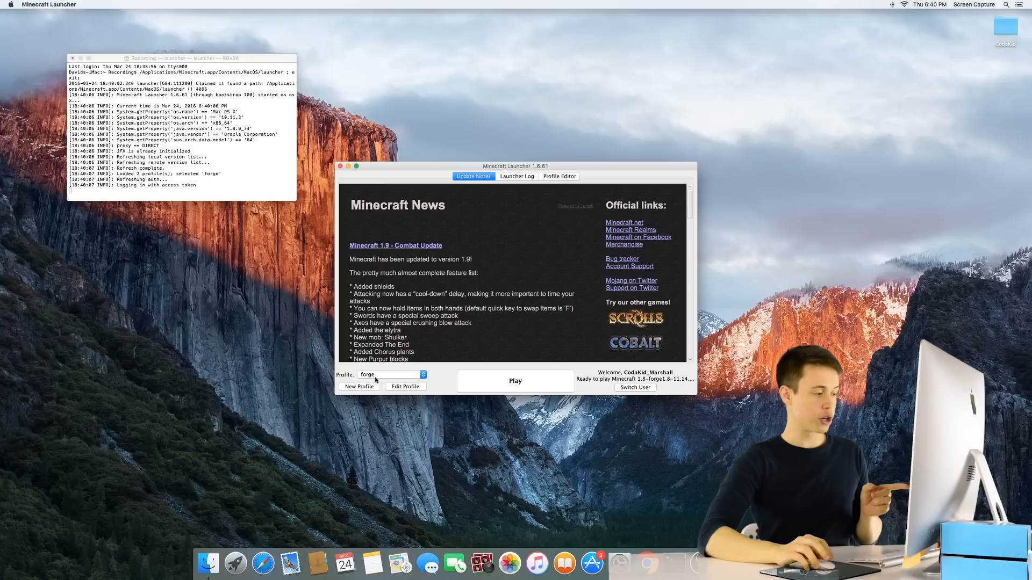
# Launch the forge profile and confirm LotsOMobs 1.8-1.2 appears in the Mods list.
pyautogui.click(515, 380)
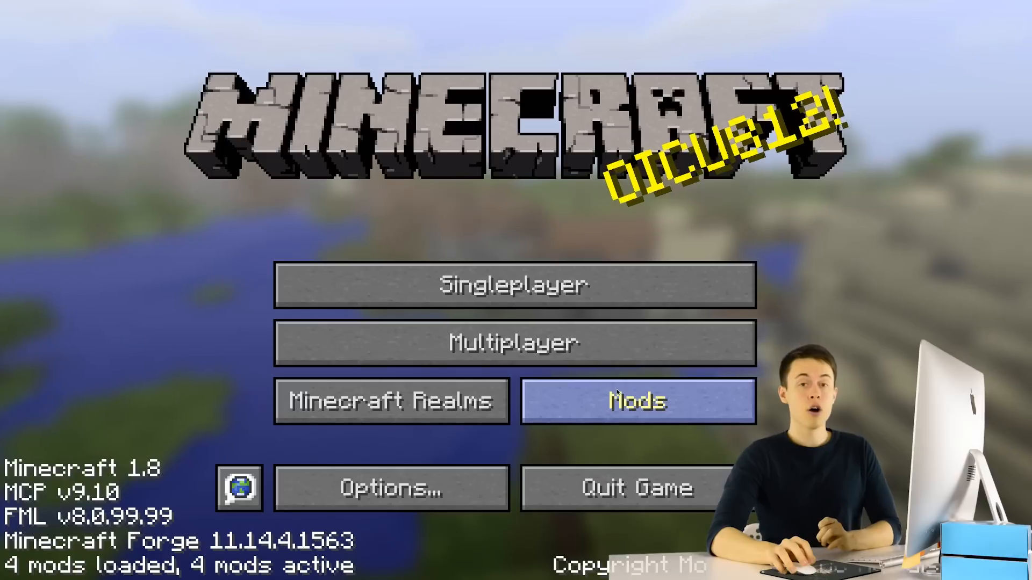
pyautogui.click(638, 400)
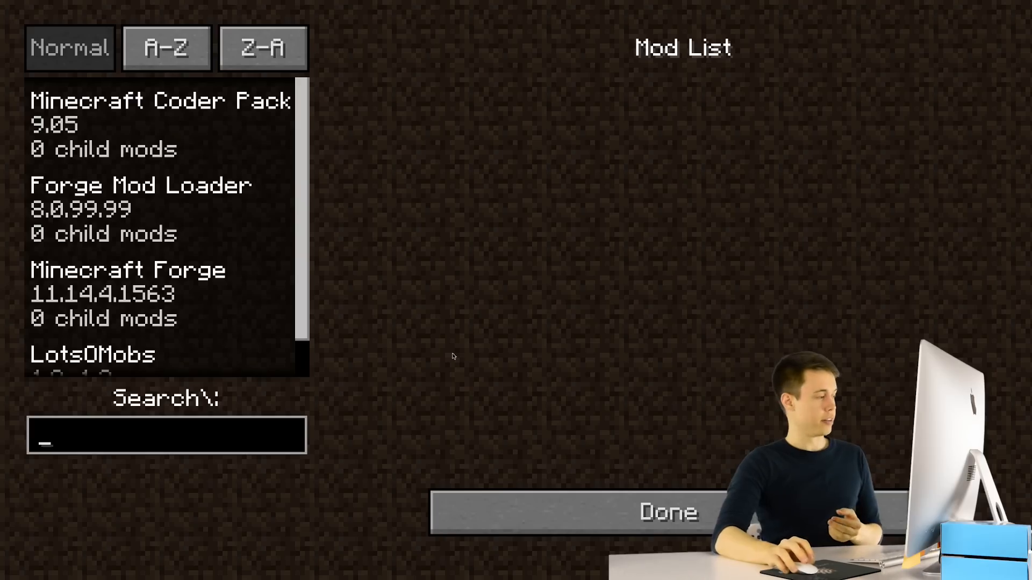
pyautogui.click(93, 353)
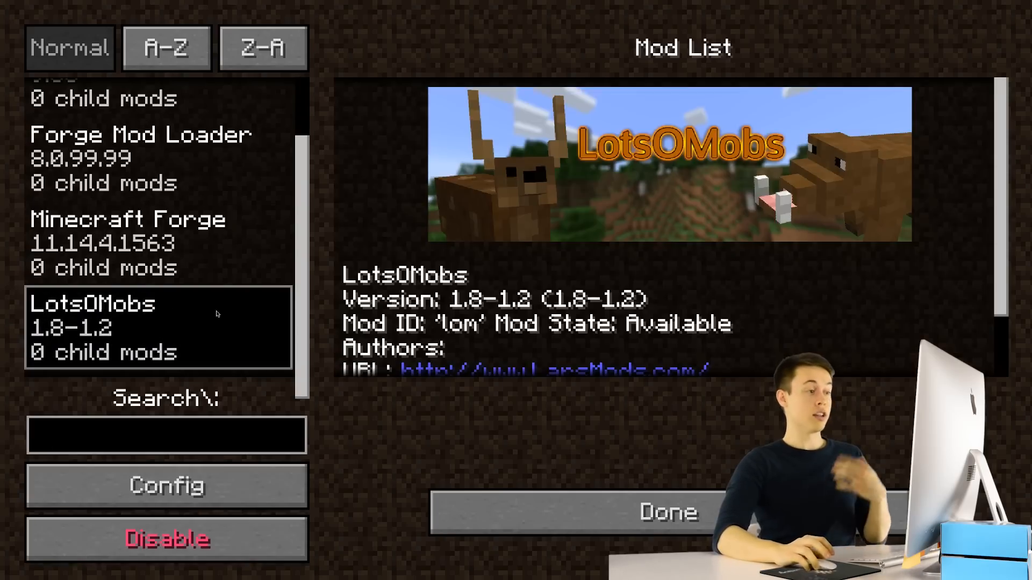
pyautogui.moveTo(503, 409)
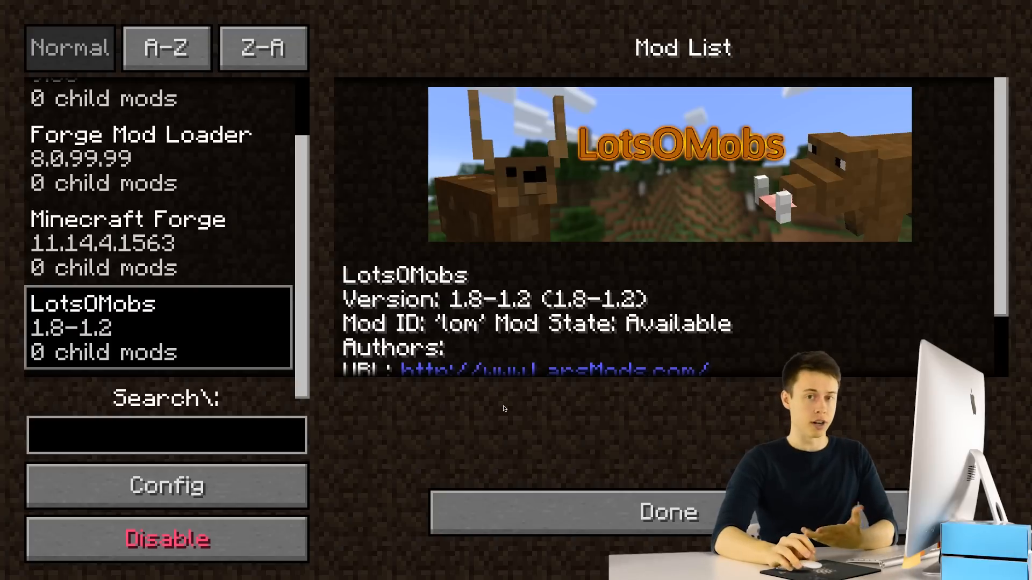
pyautogui.click(666, 511)
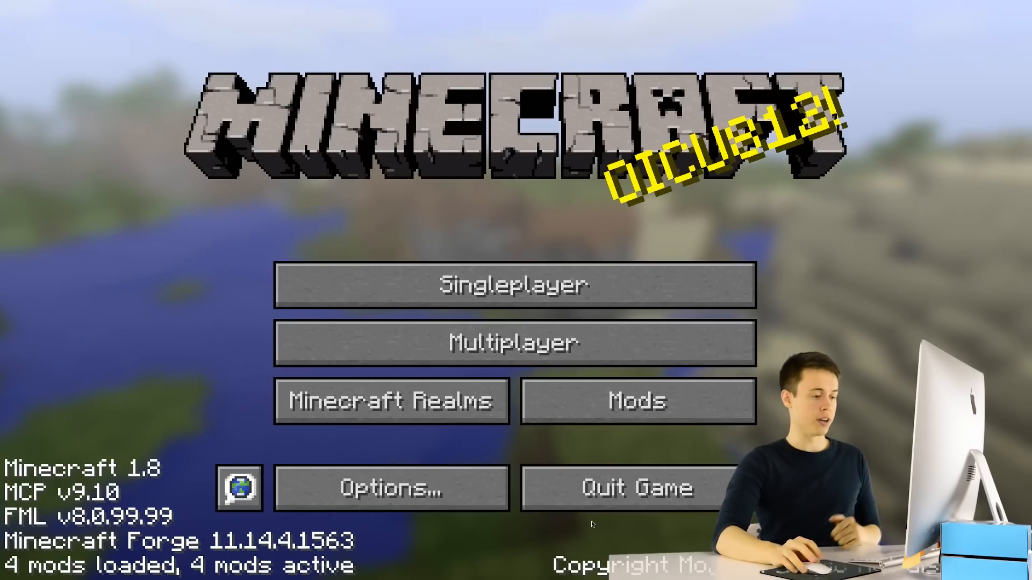
pyautogui.moveTo(515, 285)
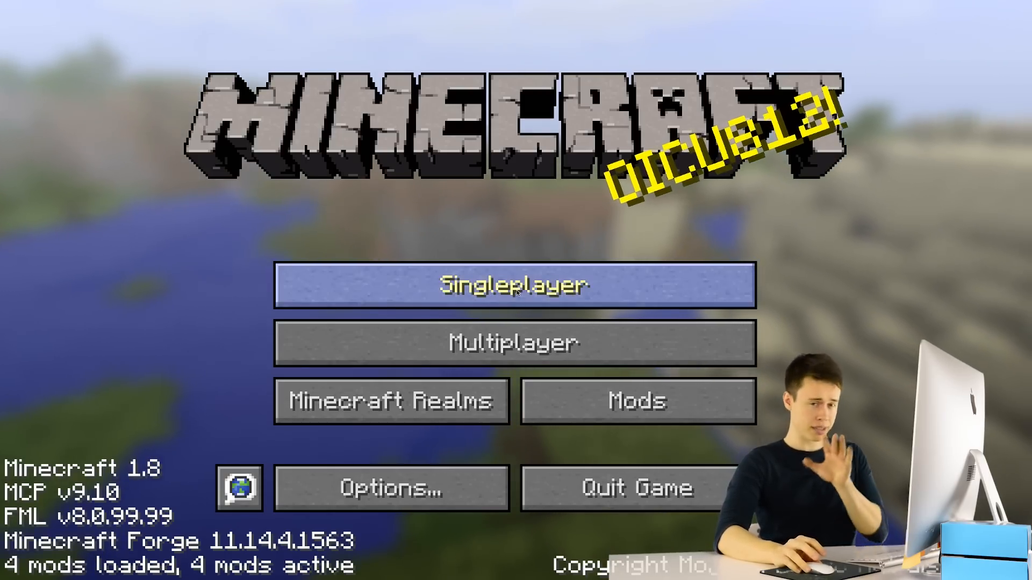
# Load the CodaKid world and fill the hotbar with spawn eggs from the Miscellaneous creative tab.
pyautogui.click(515, 286)
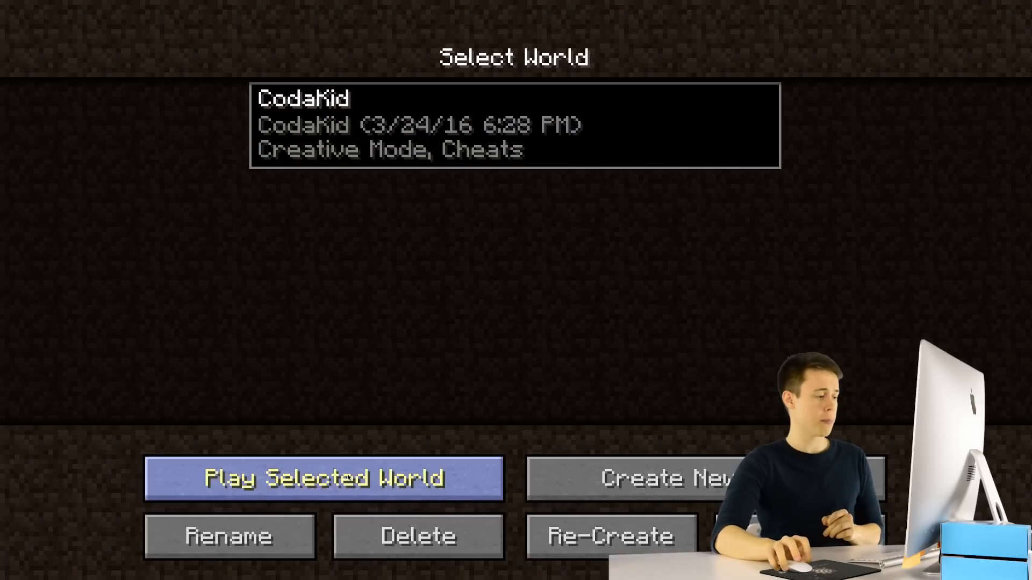
pyautogui.click(324, 477)
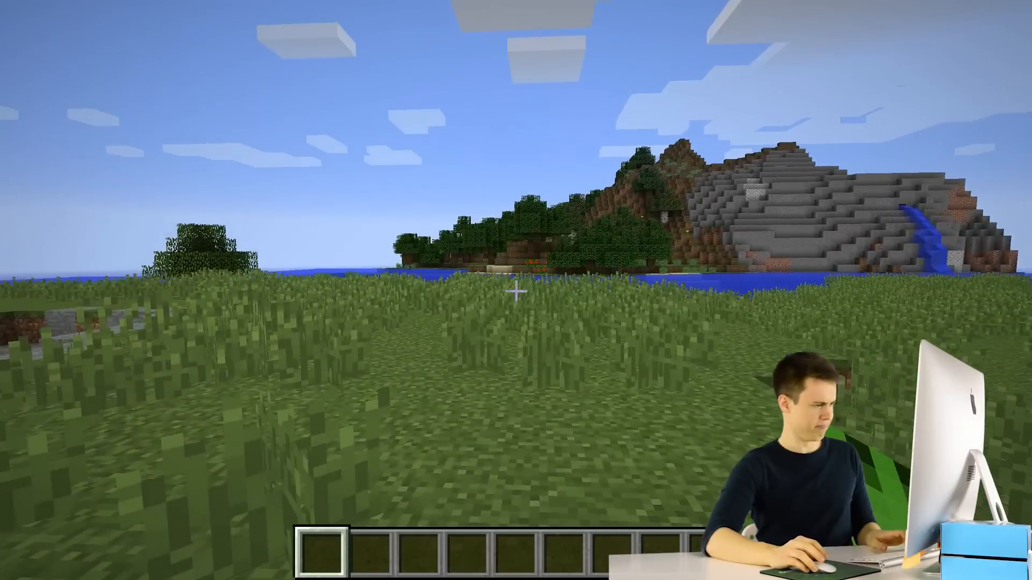
pyautogui.press('e')
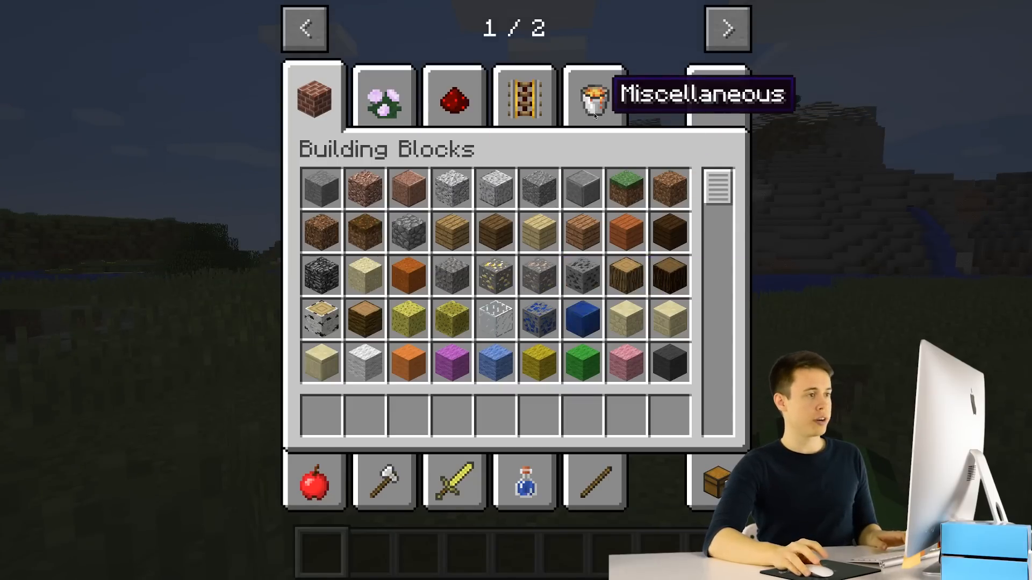
pyautogui.click(593, 97)
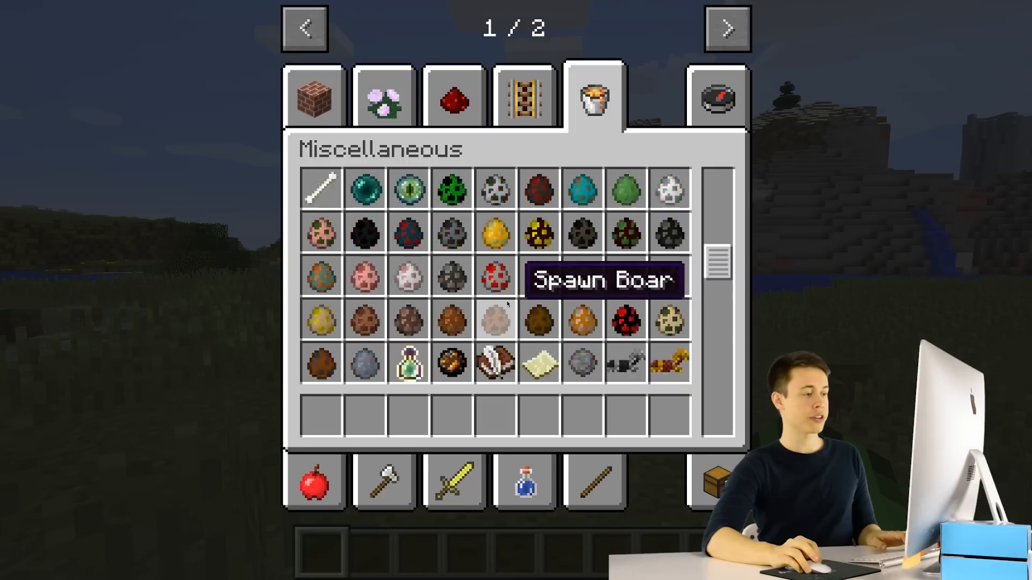
pyautogui.scroll(-3)
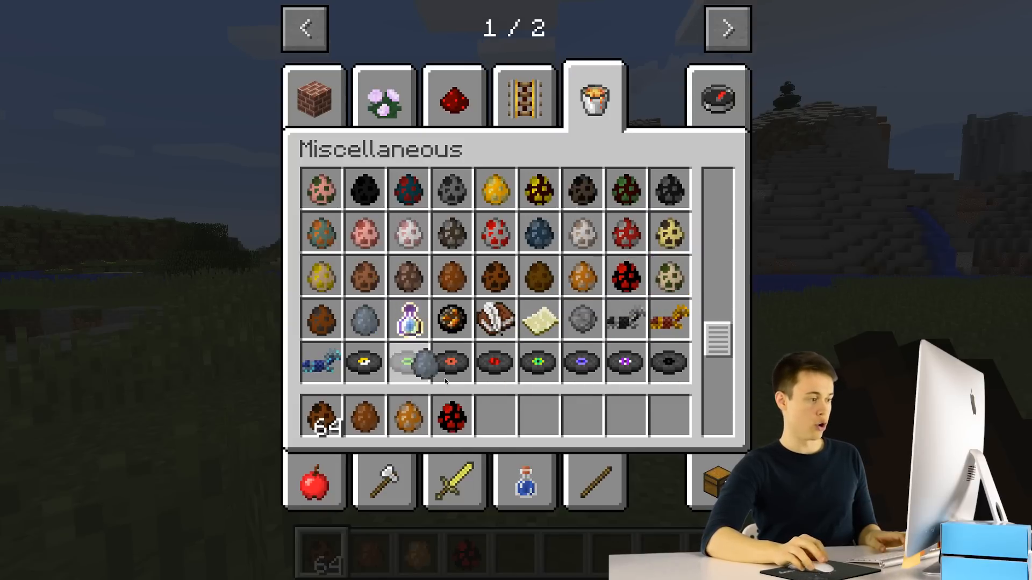
pyautogui.press('Escape')
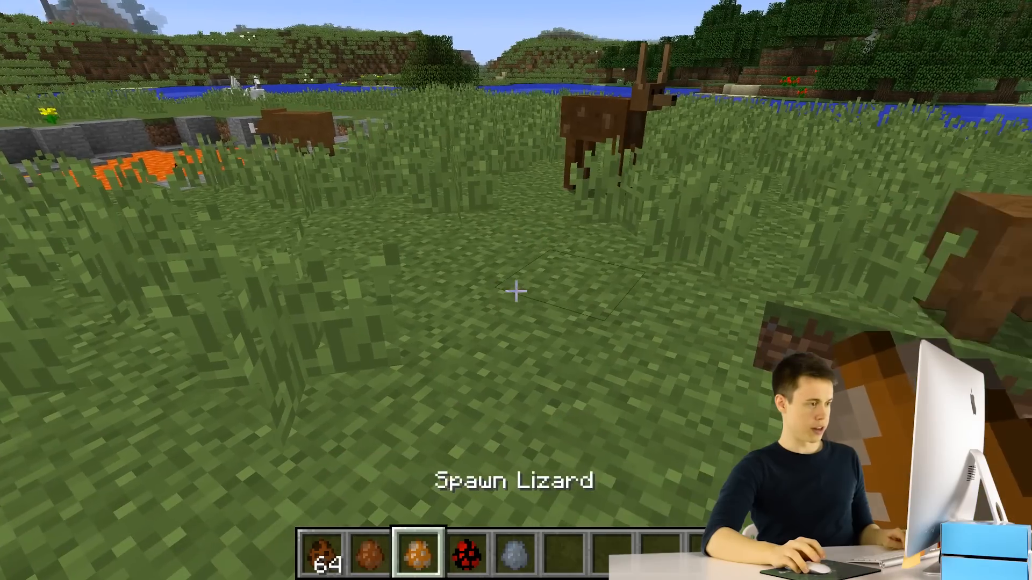
# Spawn a mob on the grass from the held LotsOMobs egg.
pyautogui.rightClick(516, 293)
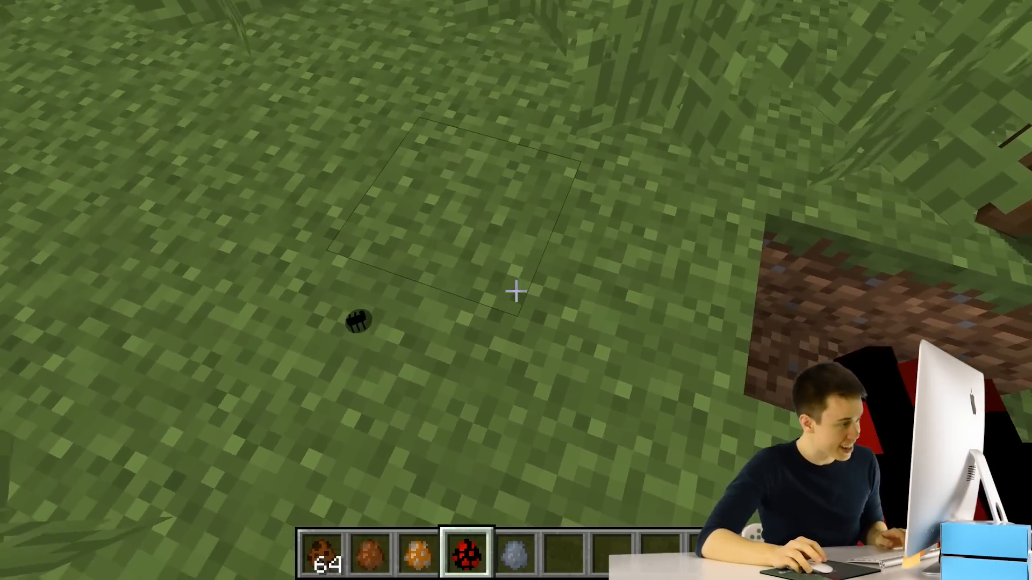
pyautogui.moveTo(516, 290)
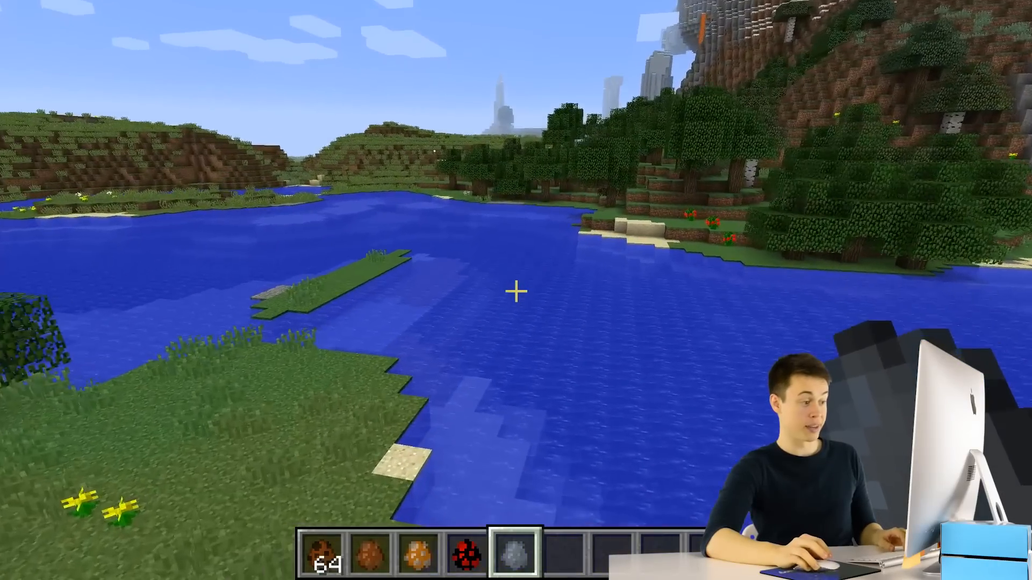
pyautogui.moveTo(516, 290)
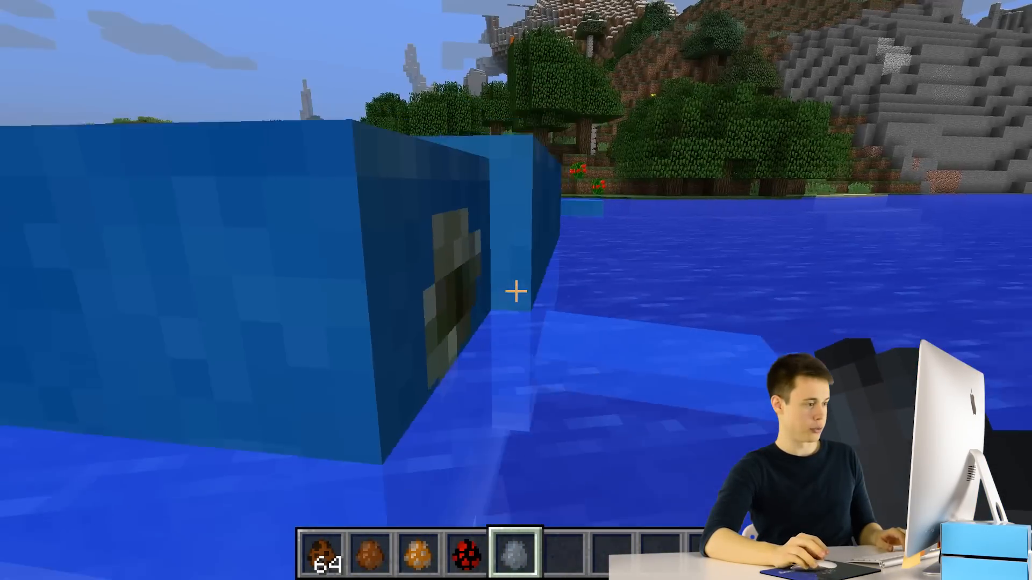
pyautogui.moveTo(516, 290)
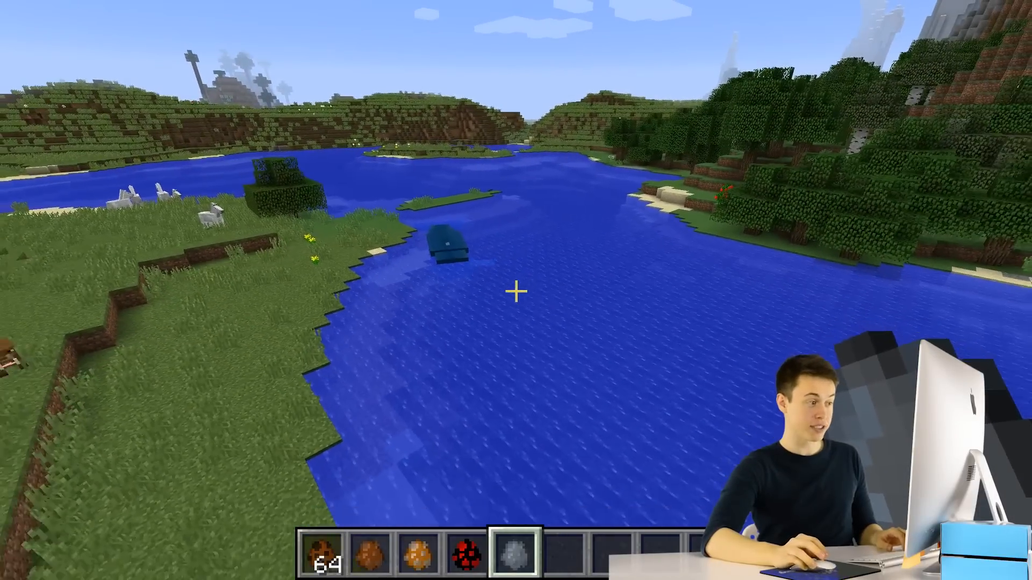
pyautogui.moveTo(516, 290)
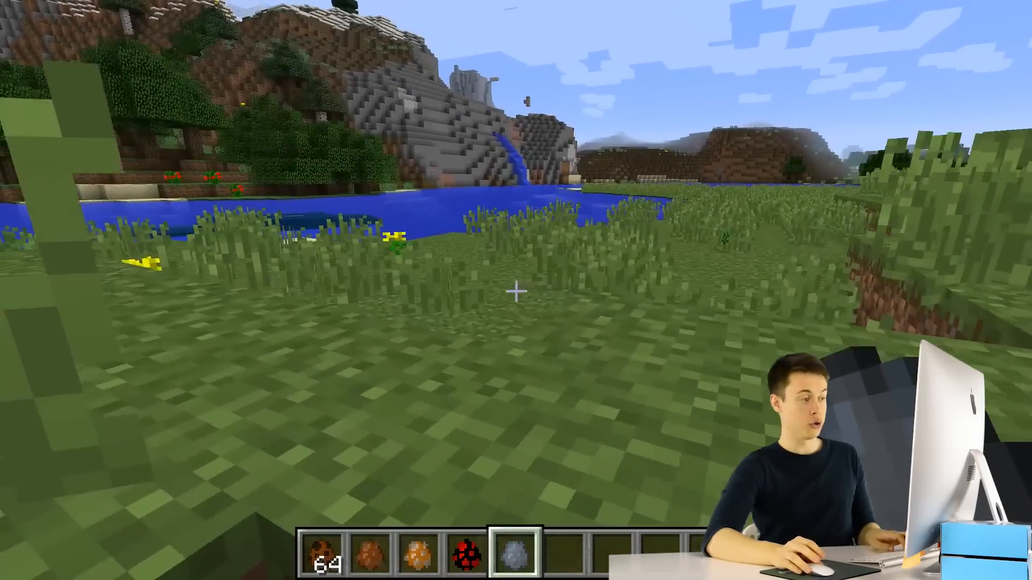
pyautogui.moveTo(516, 290)
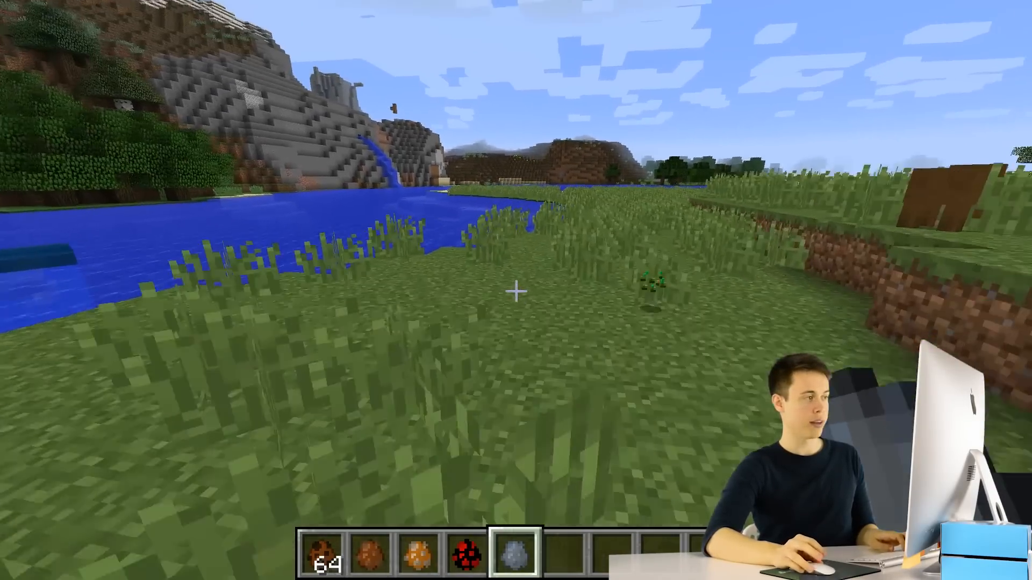